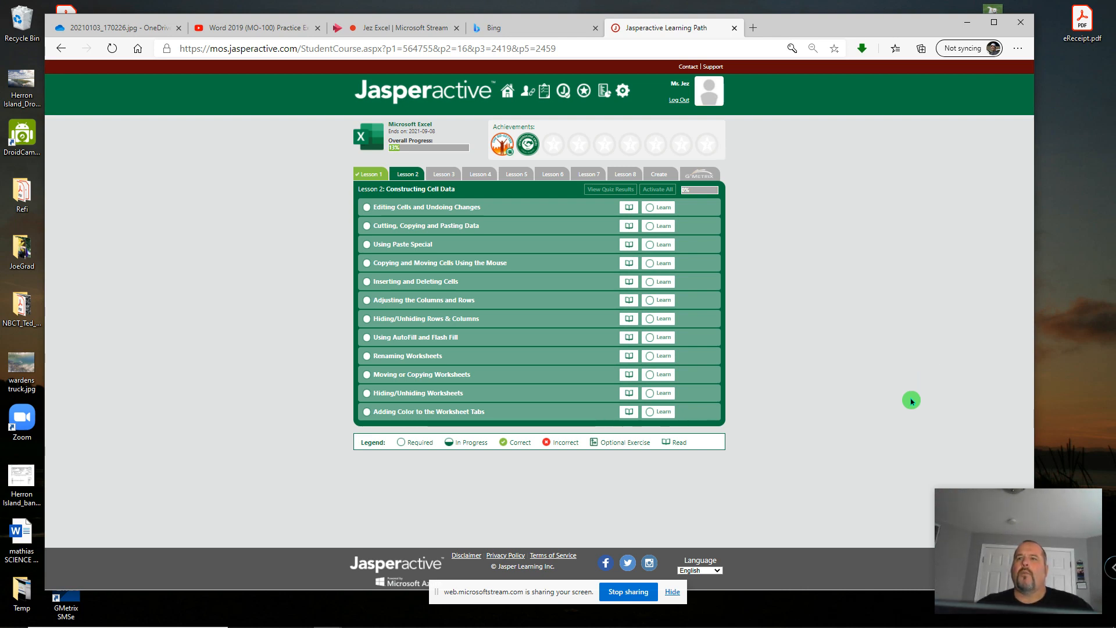
mouse_move(910, 428)
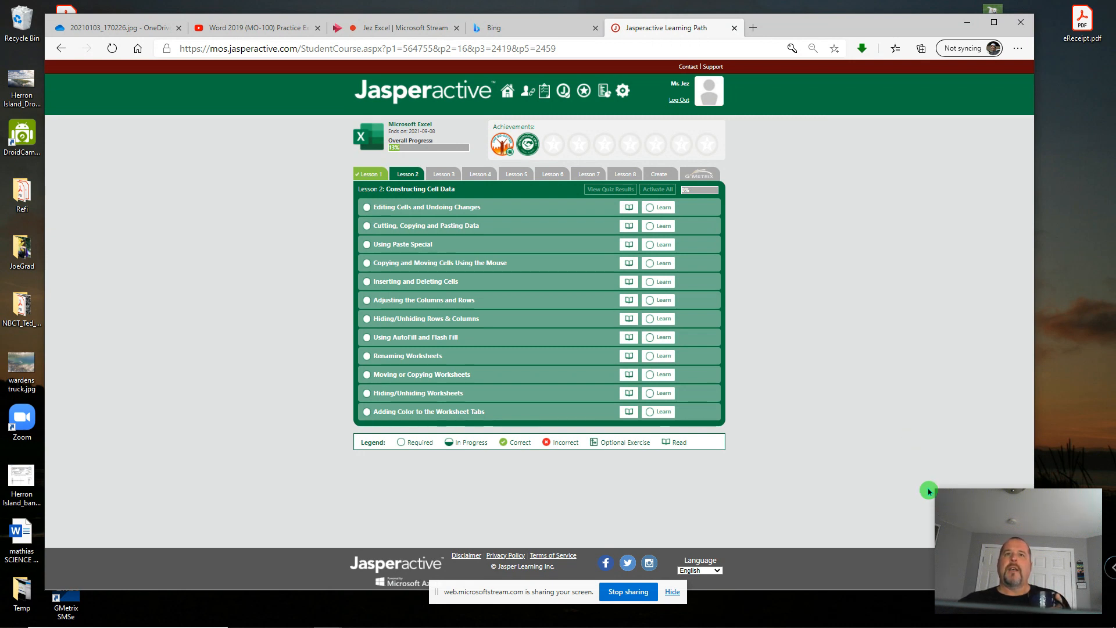
mouse_move(803, 323)
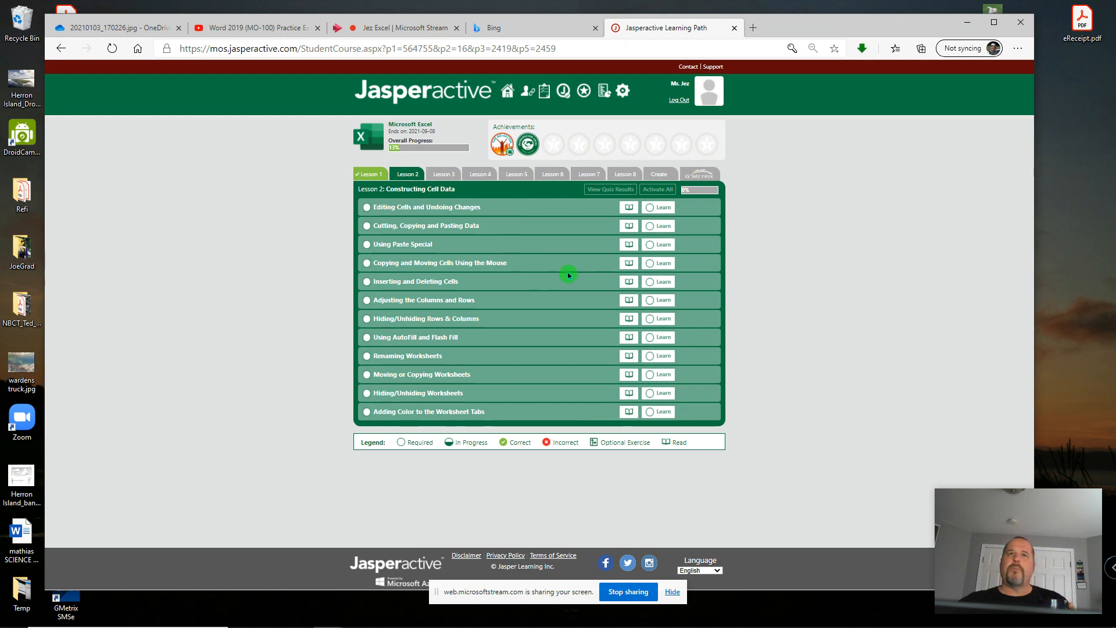
mouse_move(546, 229)
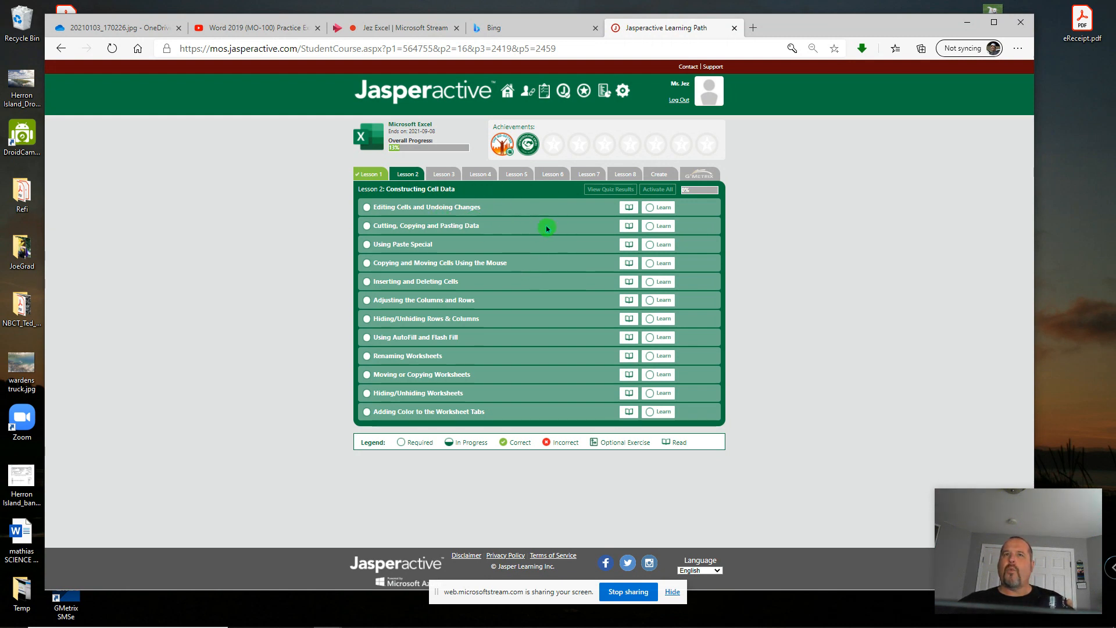
mouse_move(596, 226)
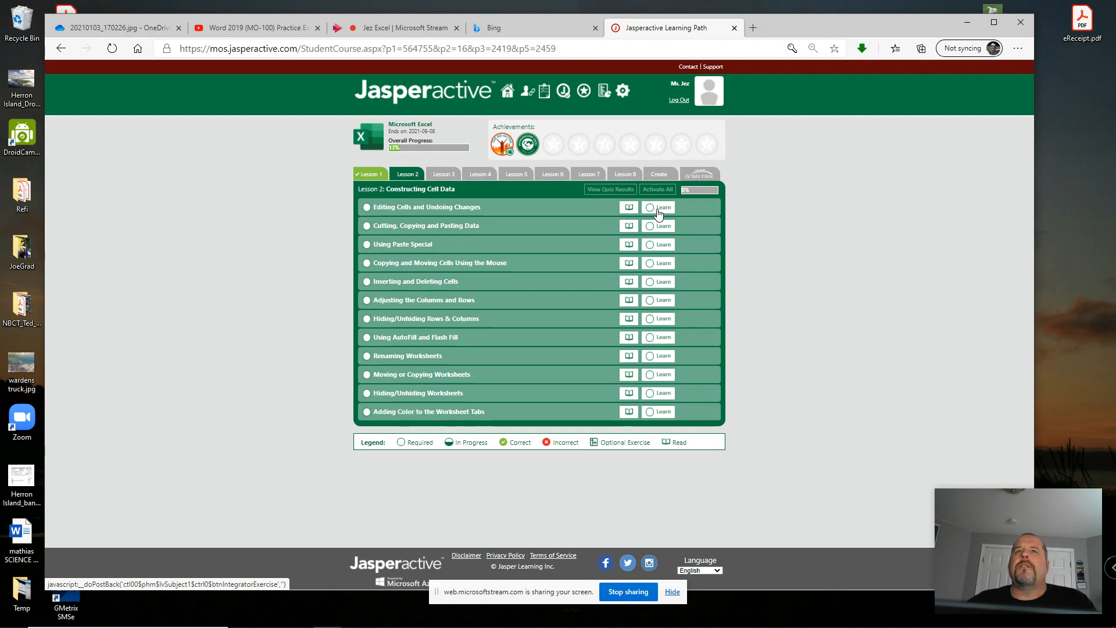
Step: Start the exercise and save the workbook as 'My Travel Destinations' in Jasperactive\MyProjects
click(663, 207)
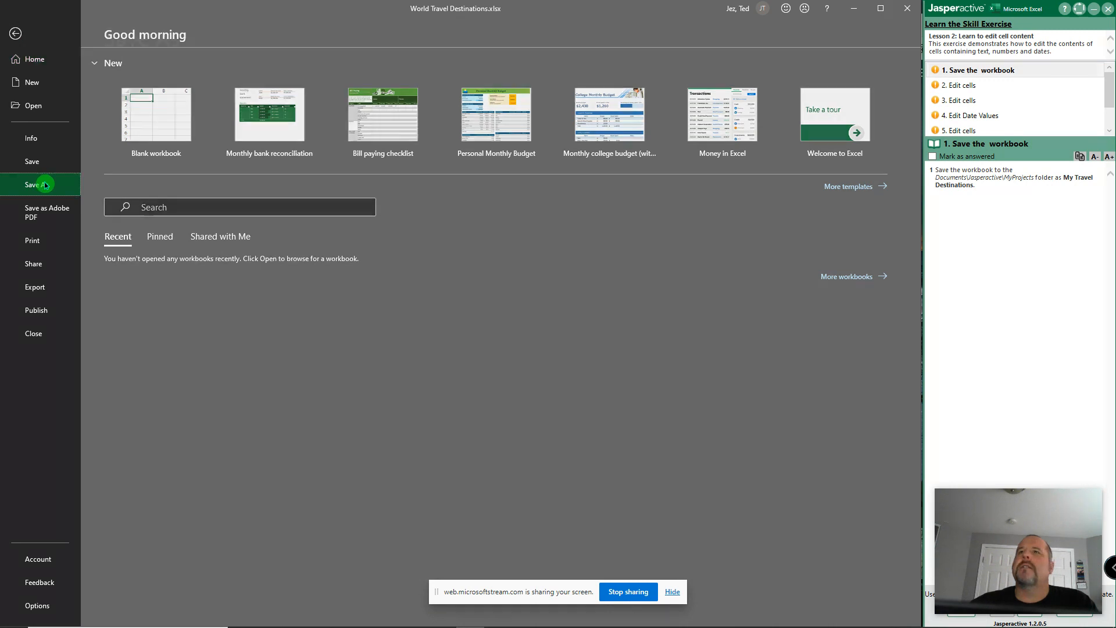
click(36, 185)
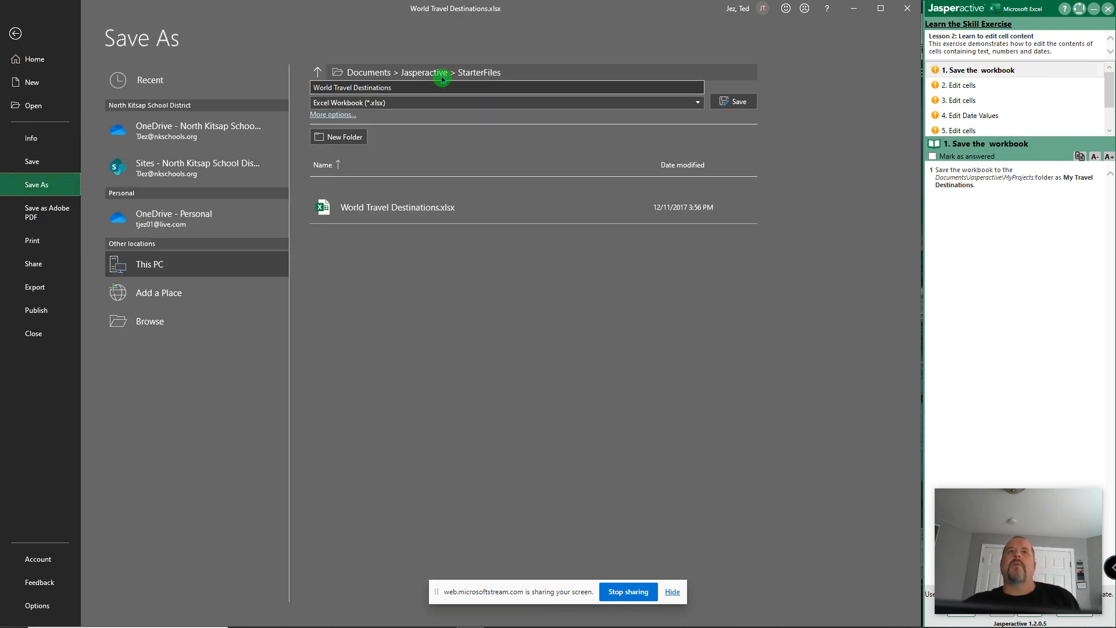
mouse_move(424, 72)
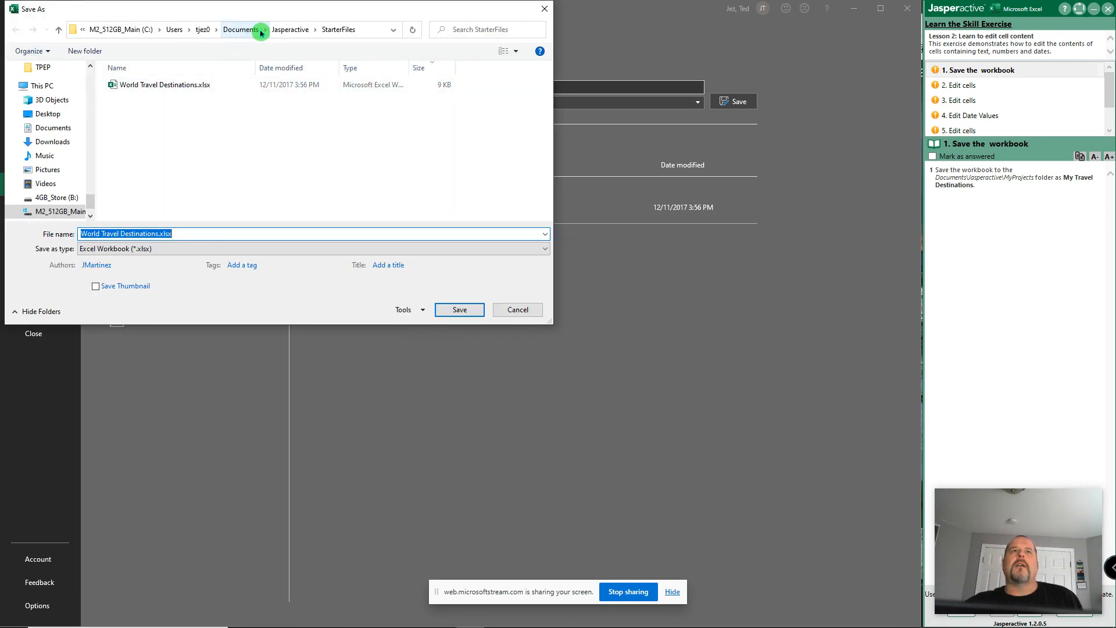
click(289, 29)
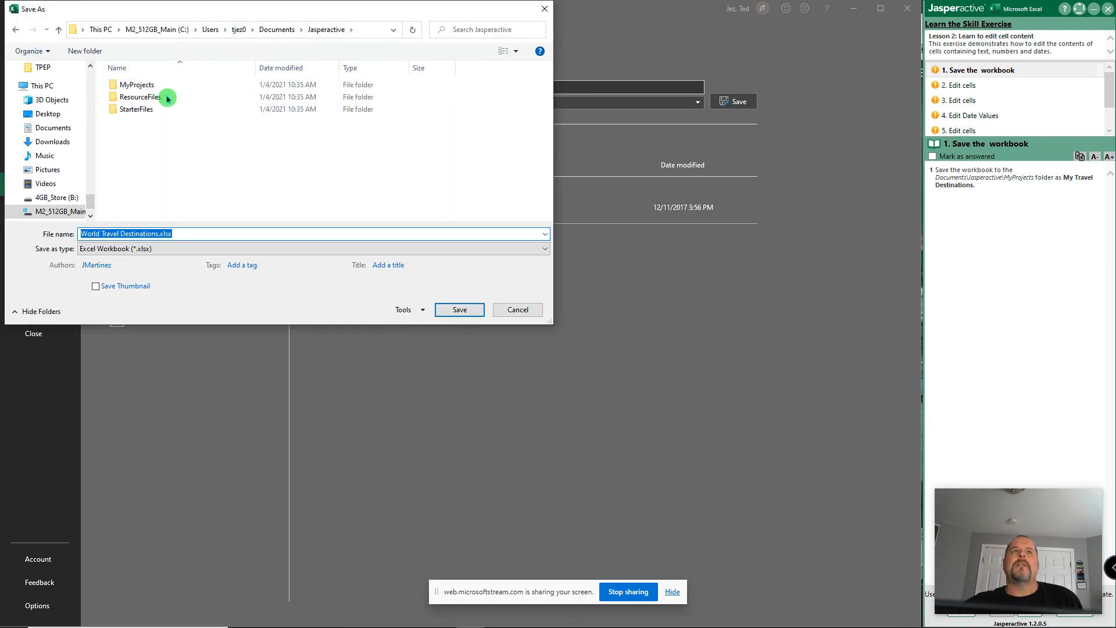
double_click(135, 84)
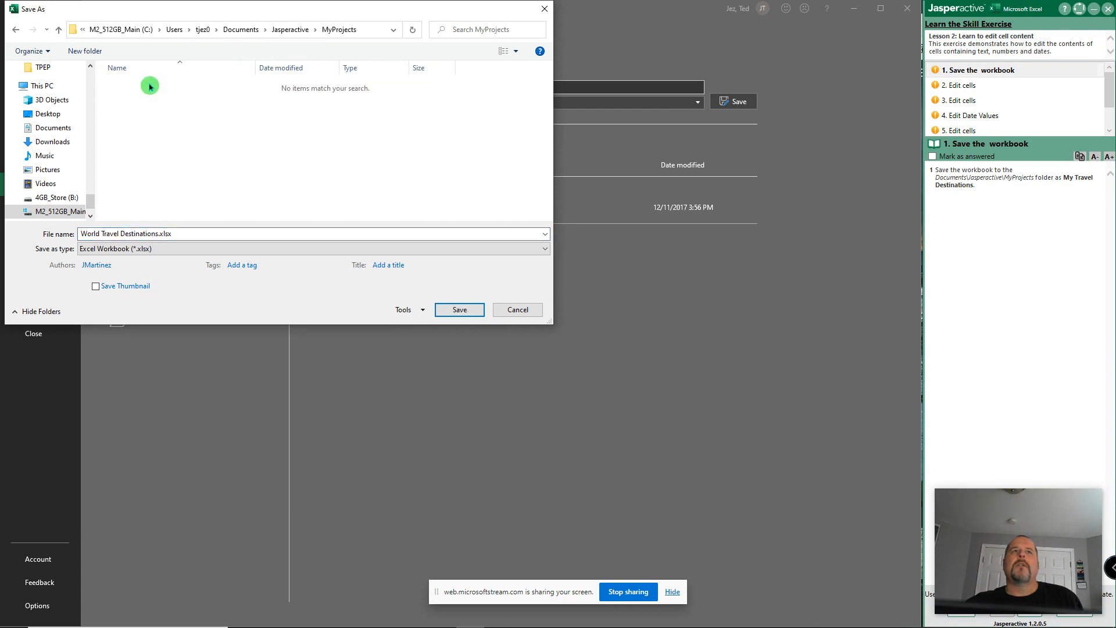
click(191, 234)
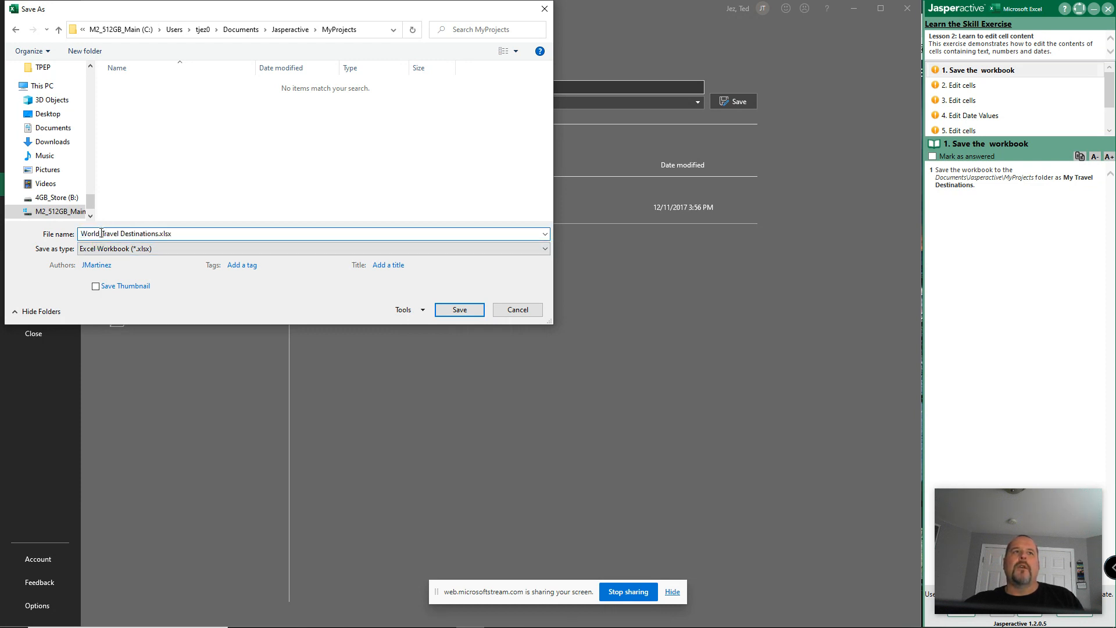
double_click(89, 234)
text(My)
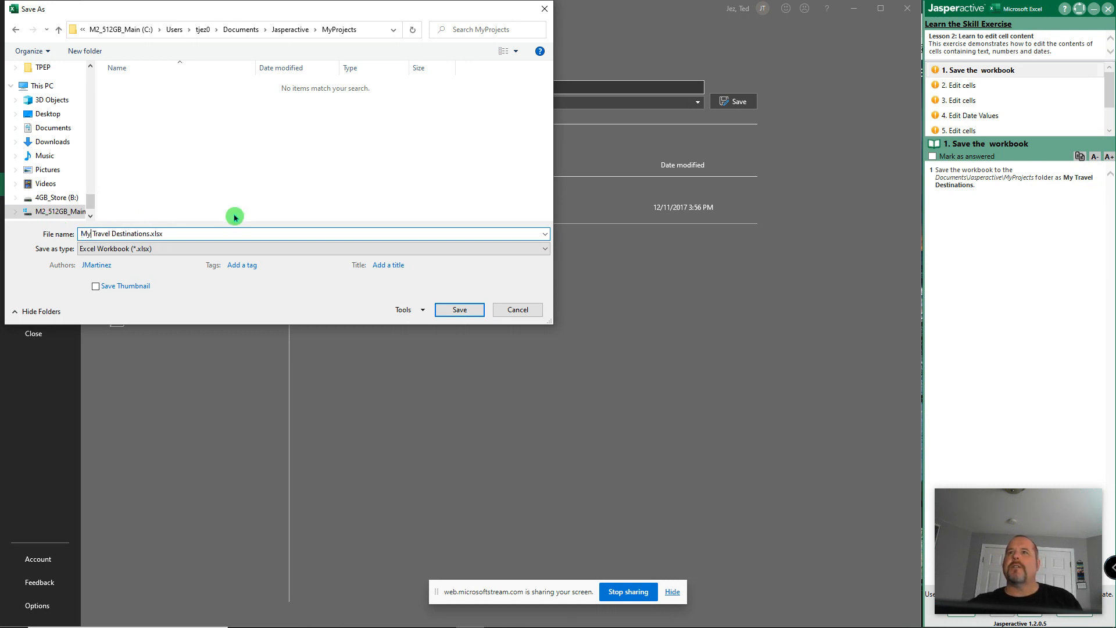
click(458, 308)
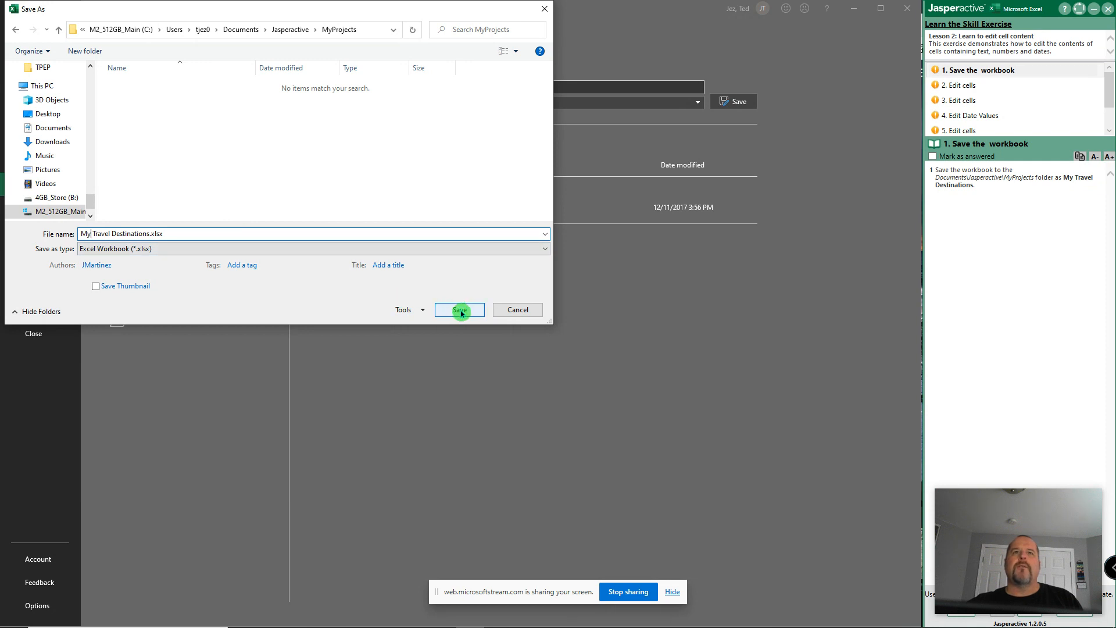
click(458, 310)
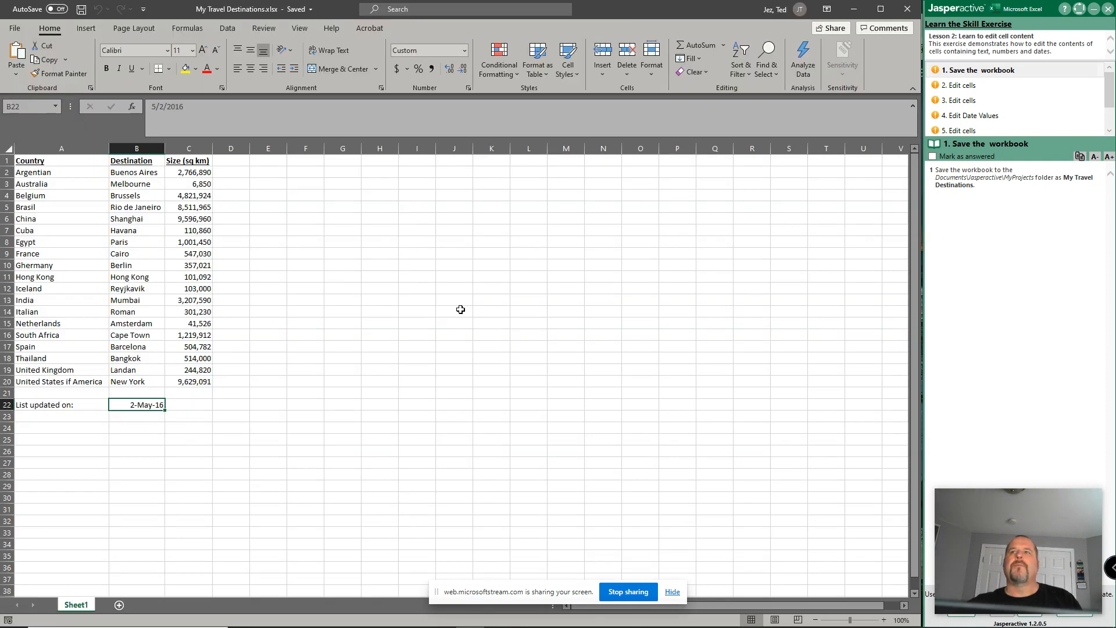
Step: Move to the Edit cells step and enter Cairo in B8 and Paris in B9
click(967, 85)
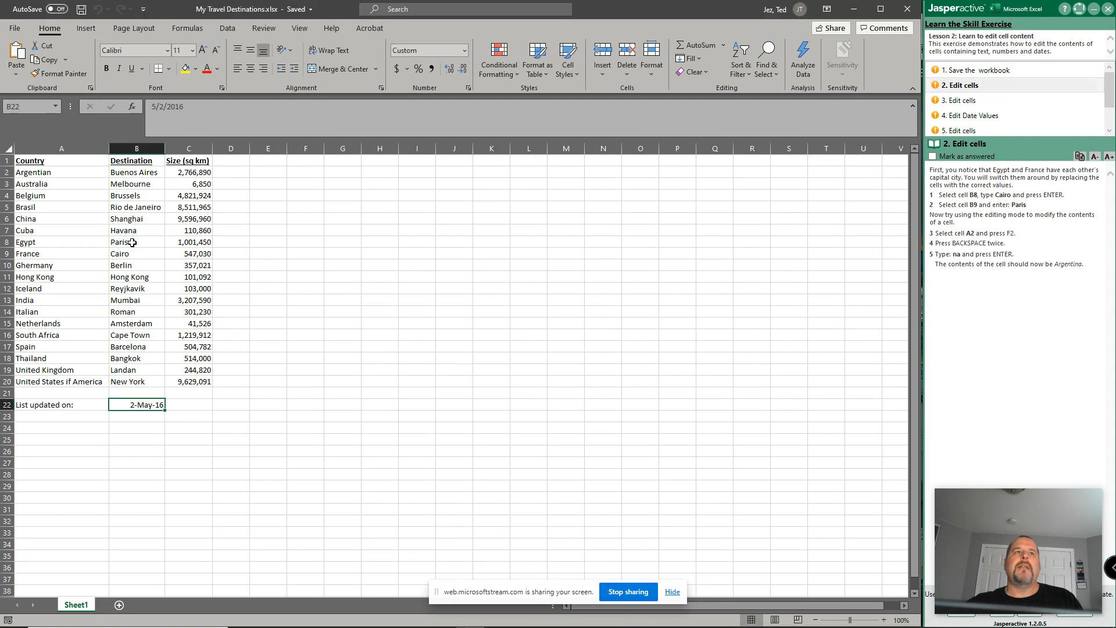
click(137, 242)
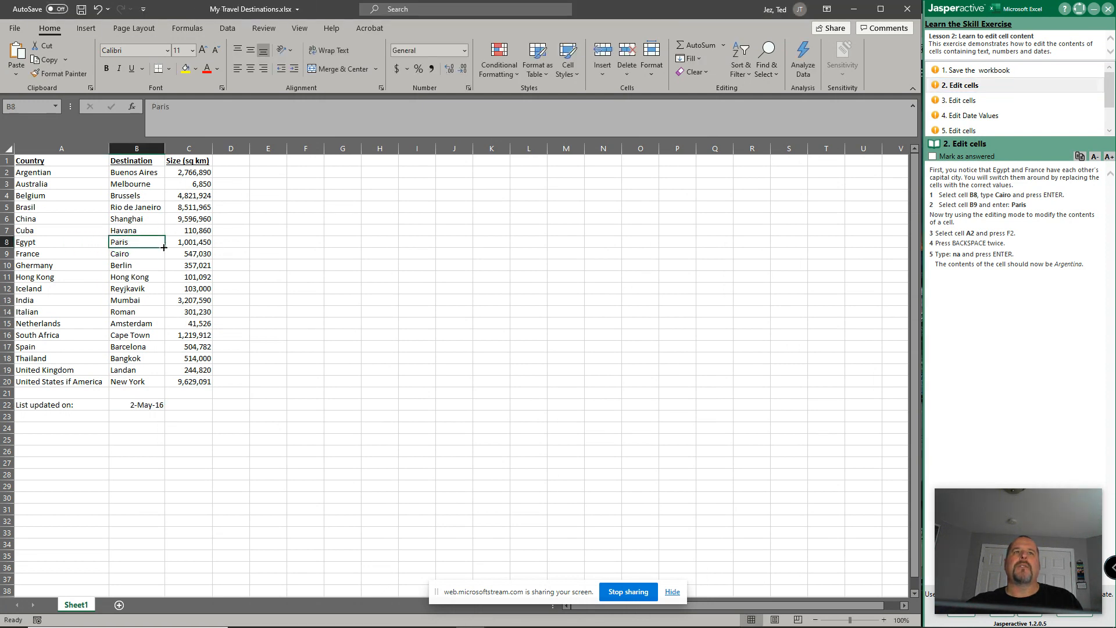
mouse_move(660, 298)
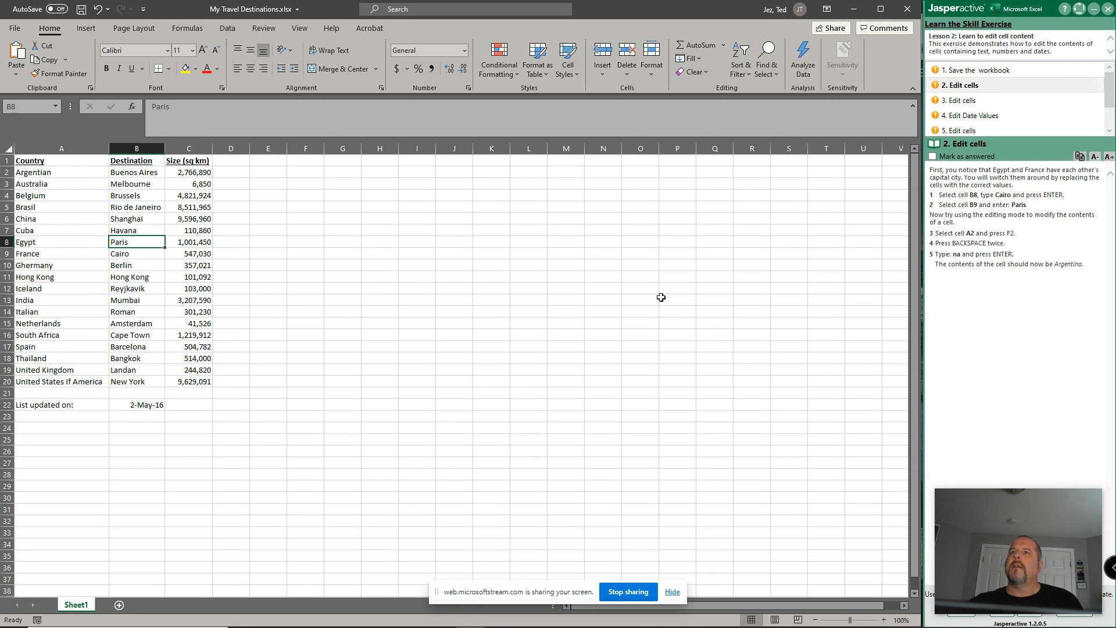
mouse_move(847, 298)
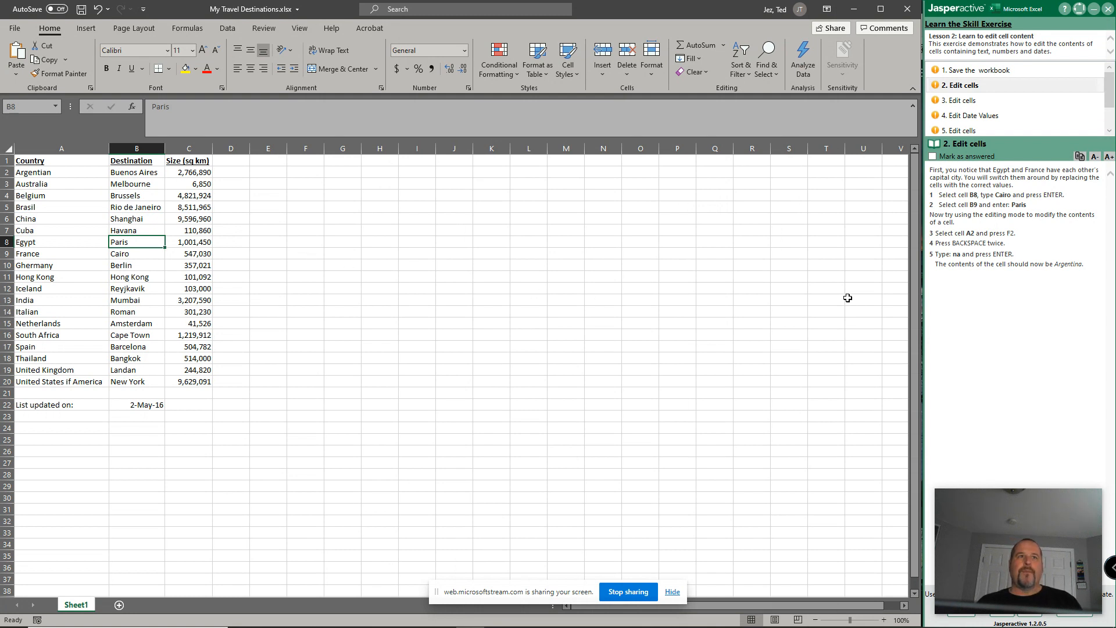
text(Cairo)
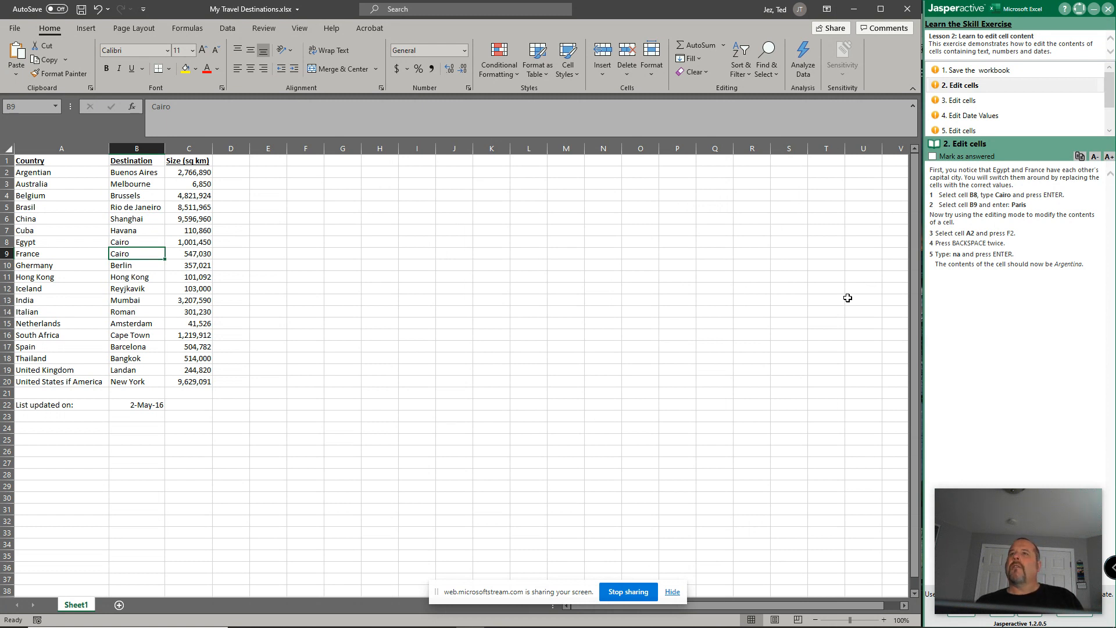
text(P)
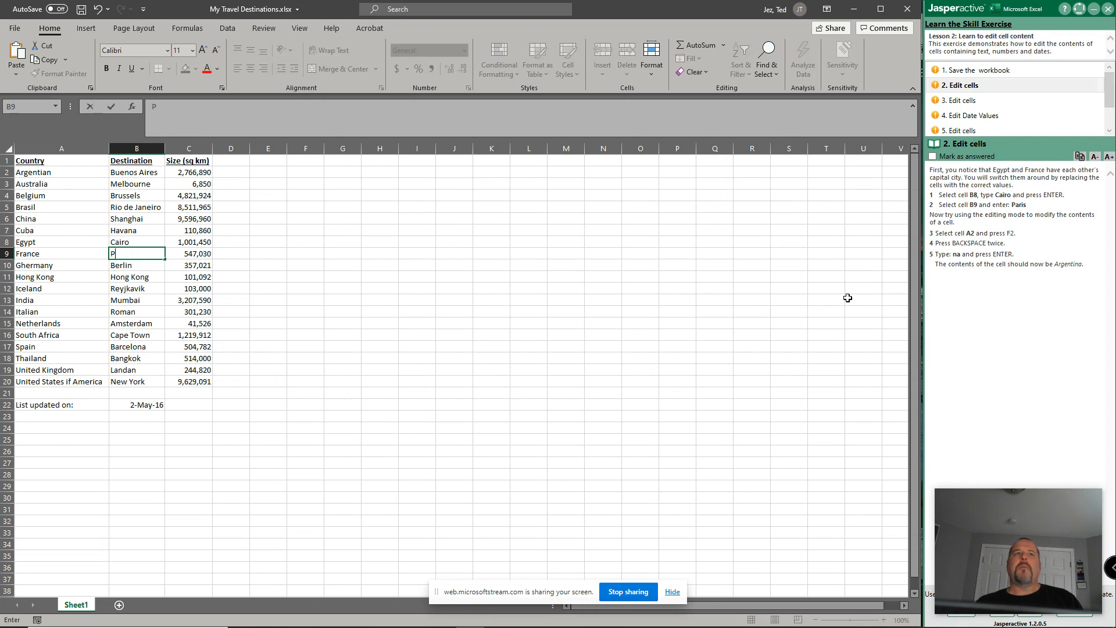
text(aris)
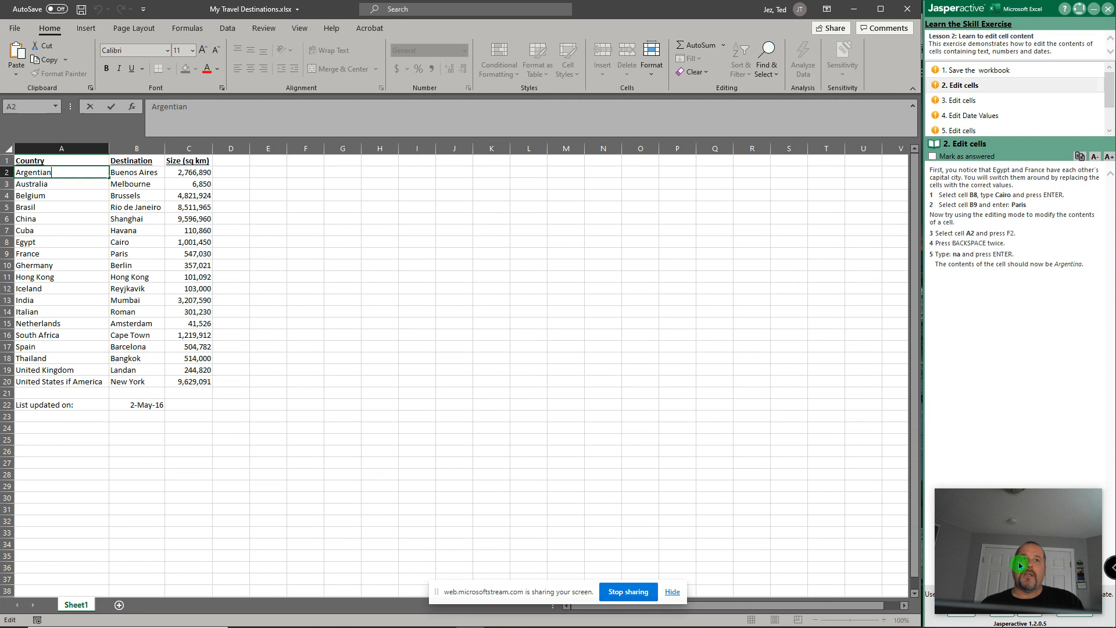
Step: Replace the trailing letters of Argentian in A2 so it reads Argentina
key(Backspace)
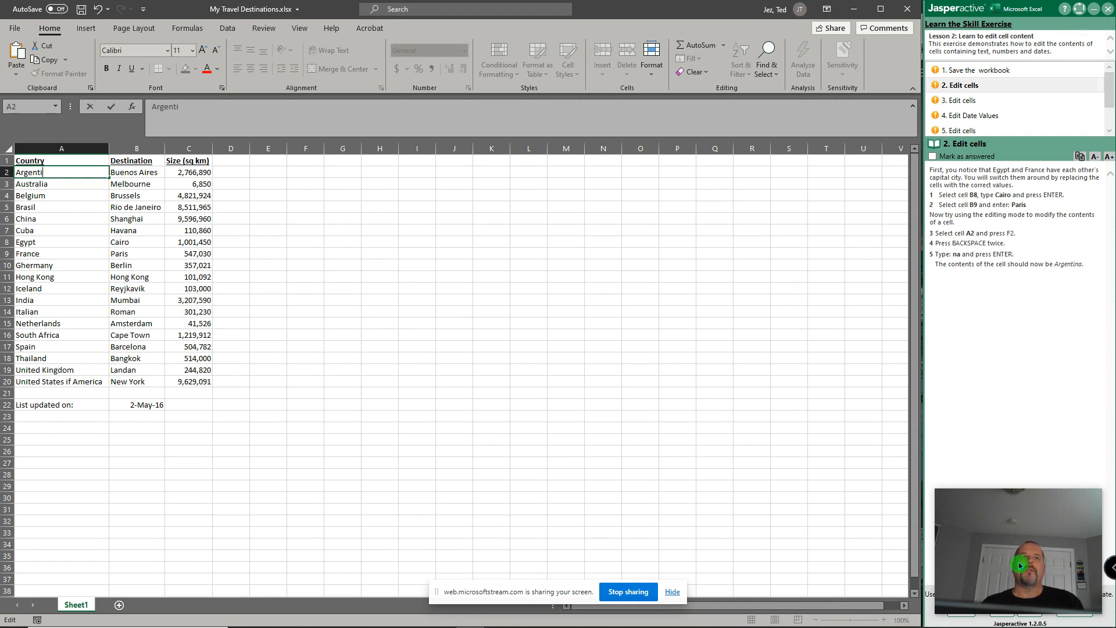
text(na)
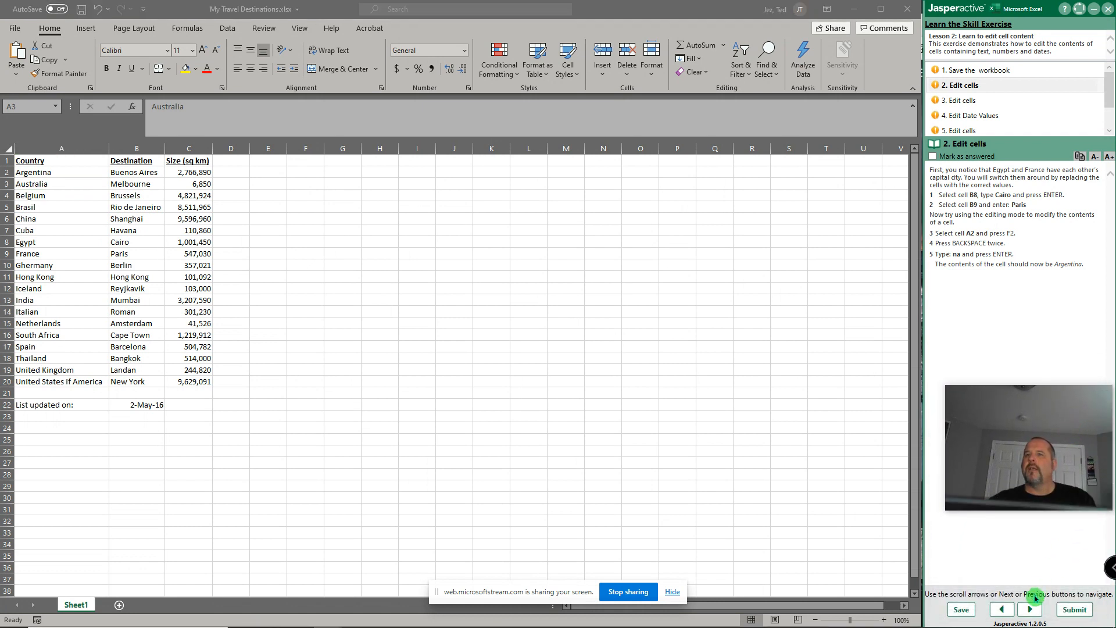
Step: Advance the exercise and enter 30510 as Belgium's area in C4
click(1029, 609)
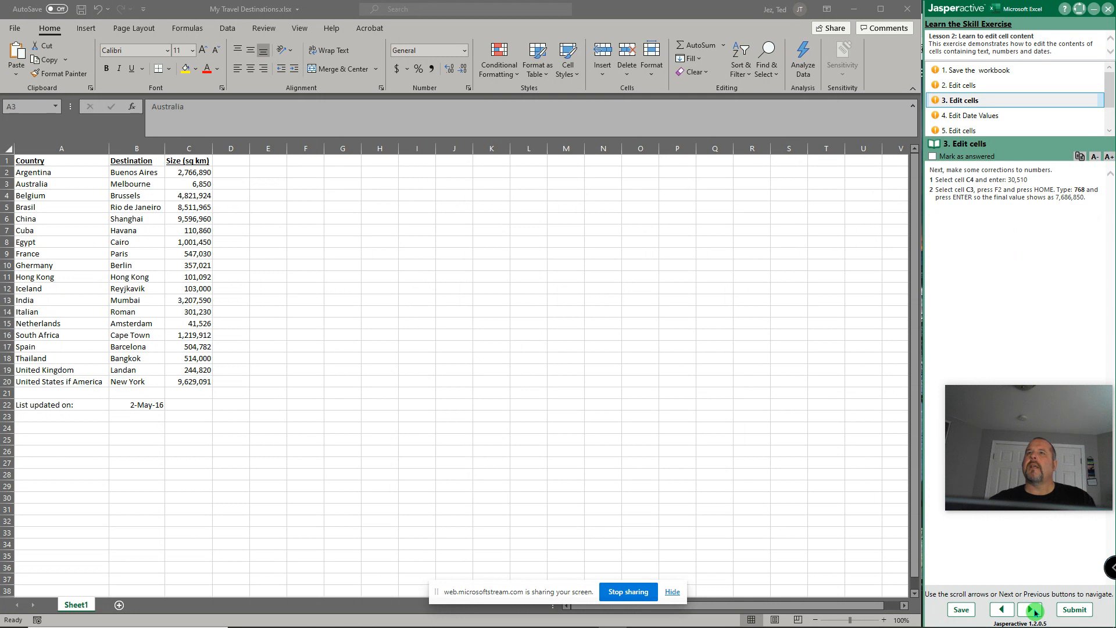
mouse_move(732, 258)
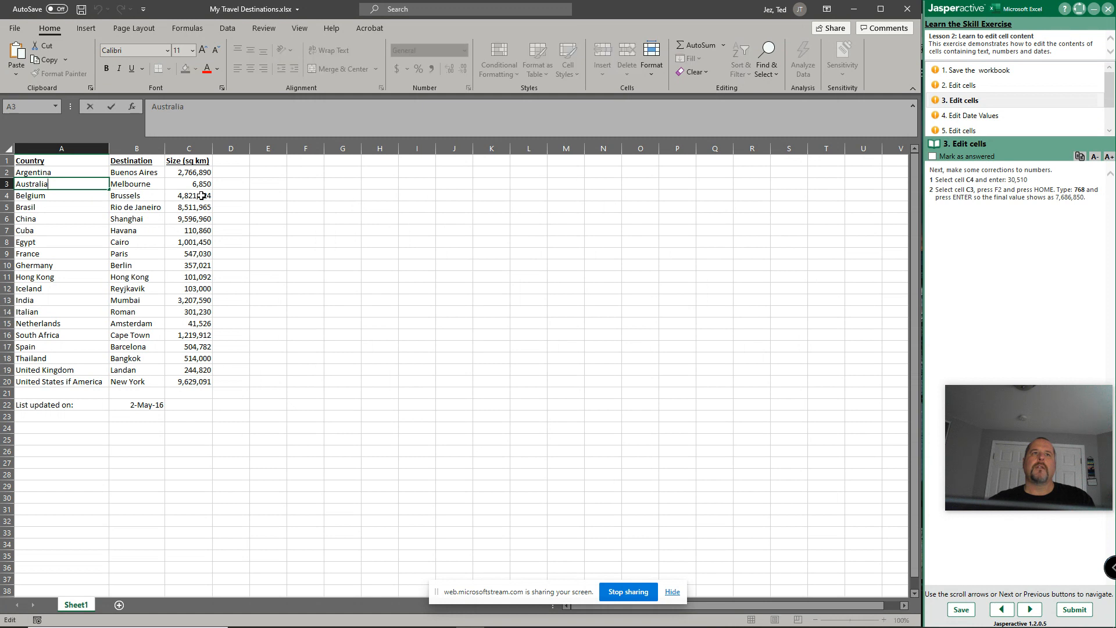
key(enter)
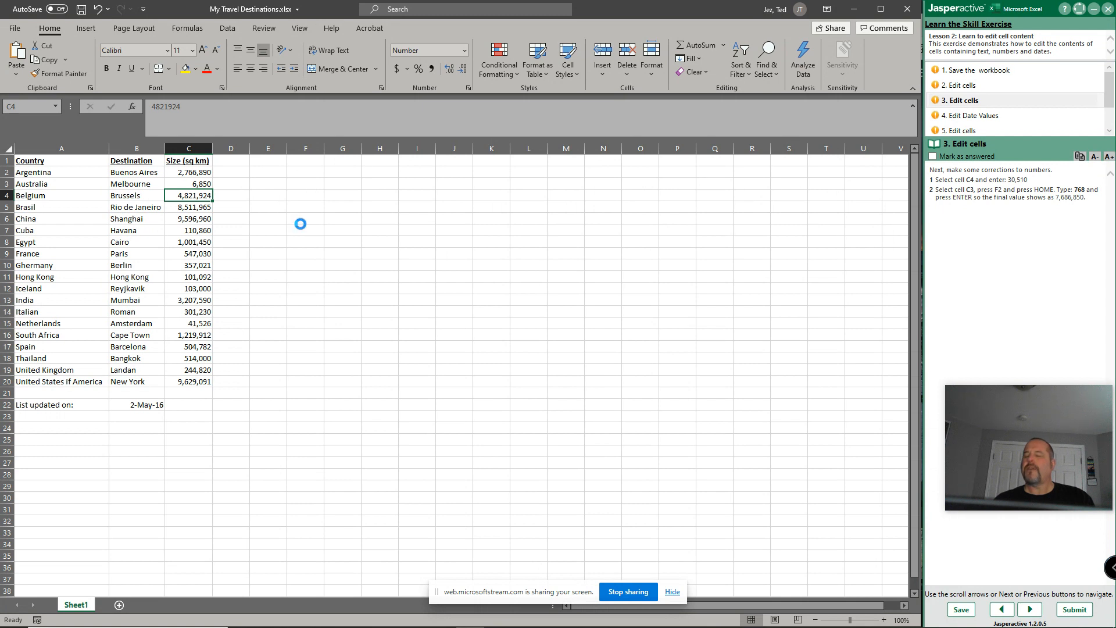
text(3051)
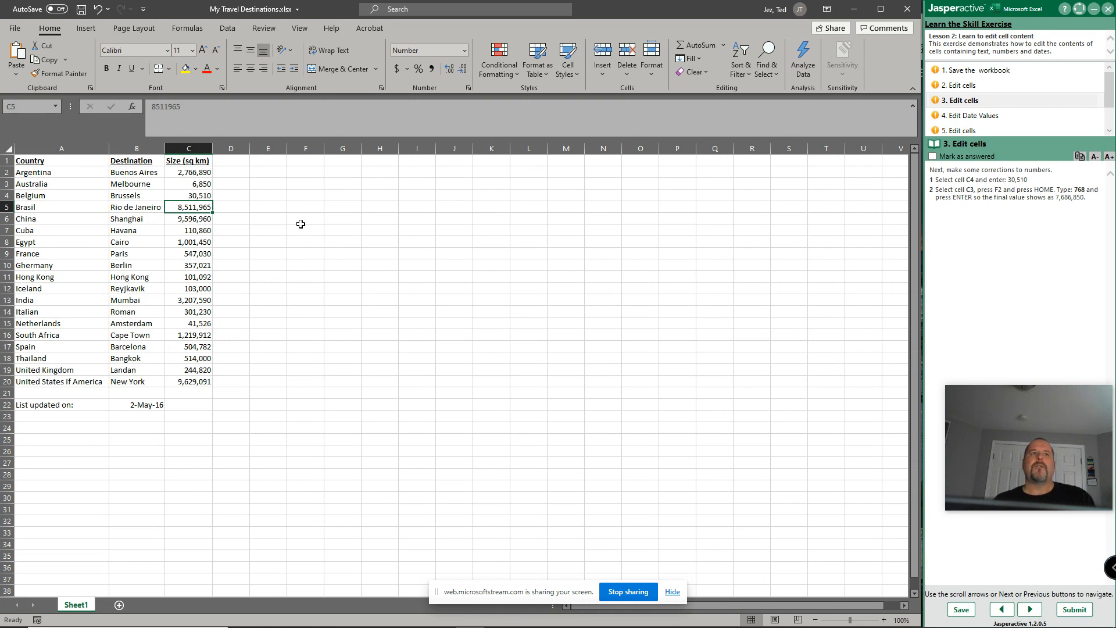
Step: Correct Australia's area in C3 to 7,686,850 and advance to the date step
click(188, 183)
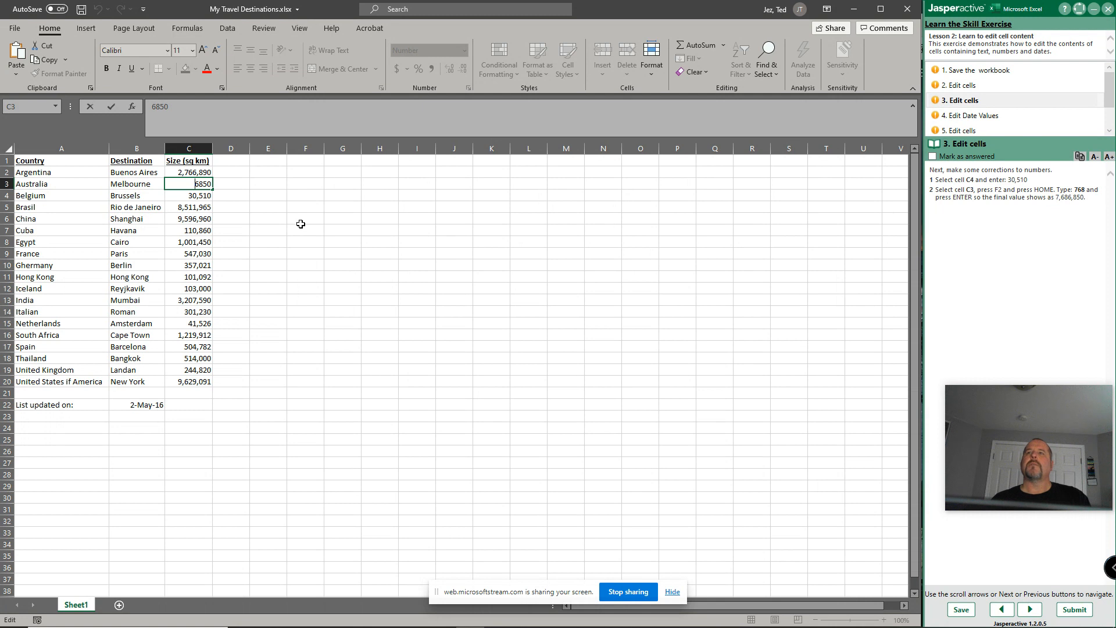
text(768)
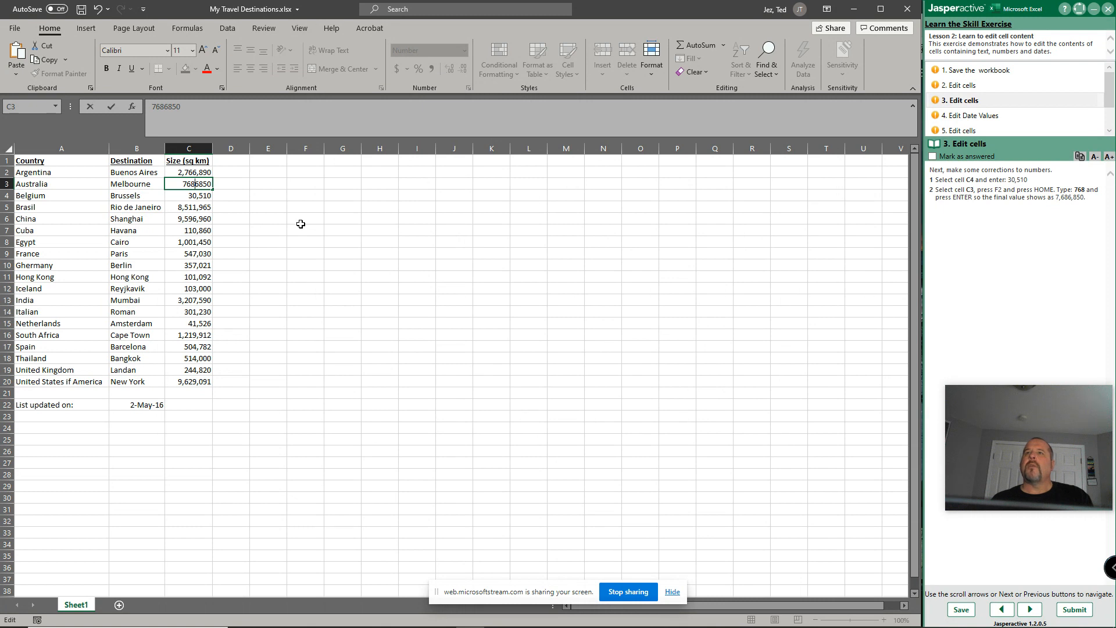
key(enter)
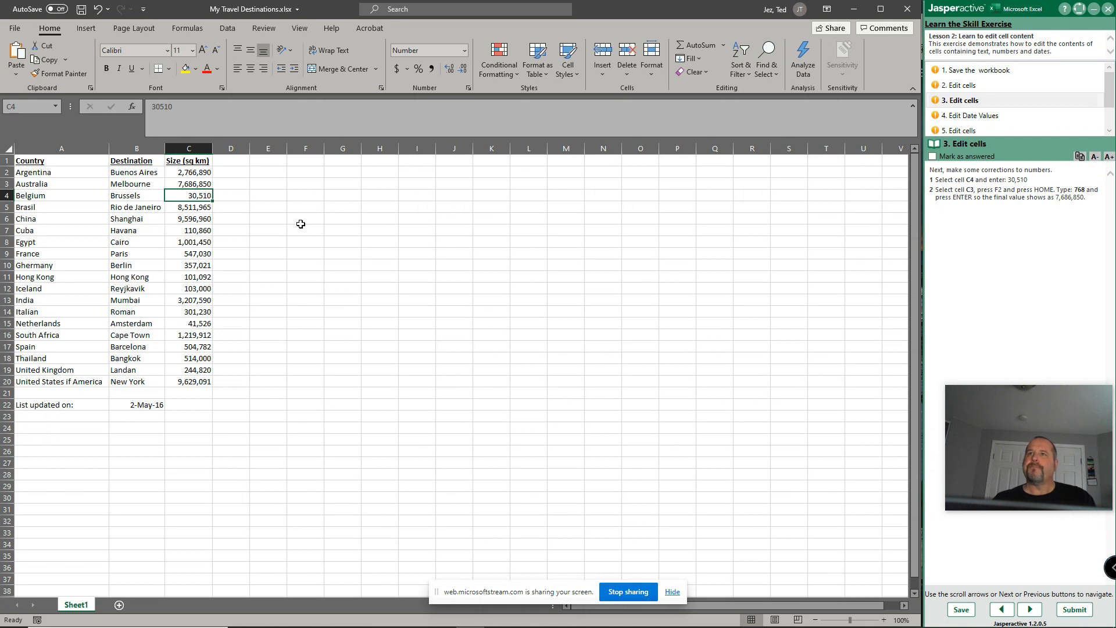
mouse_move(896, 186)
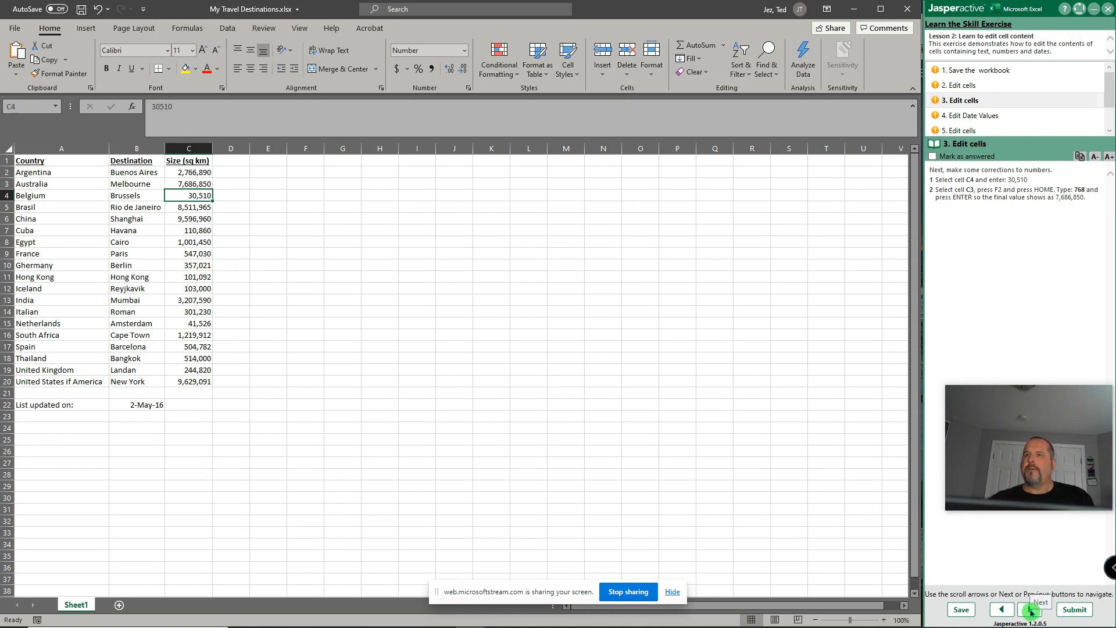
click(1030, 609)
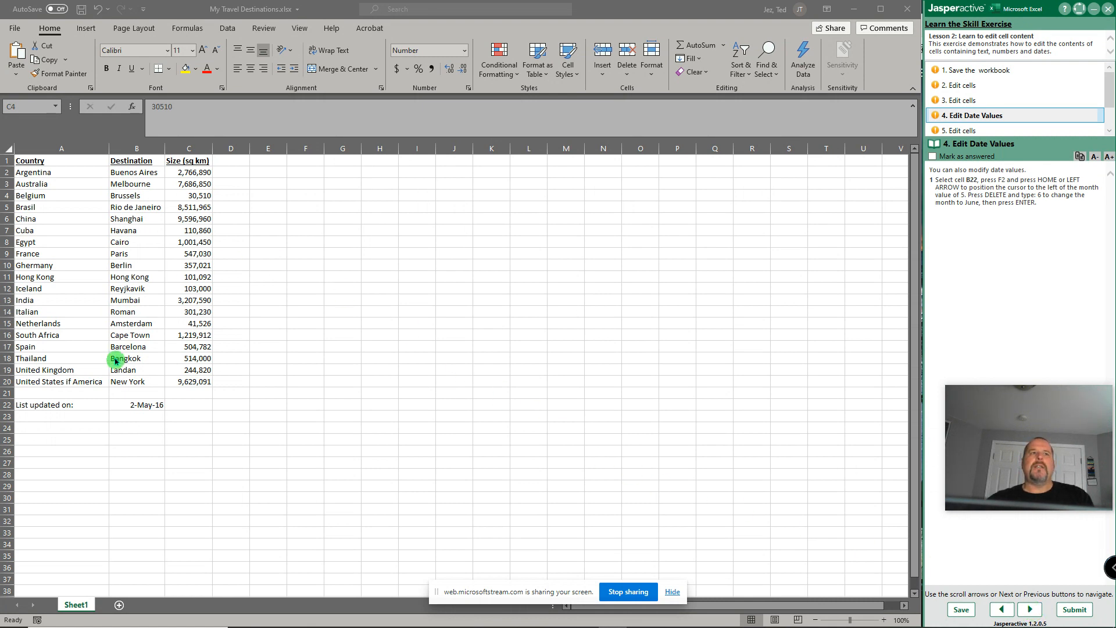
Step: Change the month in B22 from 5 to 6 so the date reads 2-Jun-16
click(188, 195)
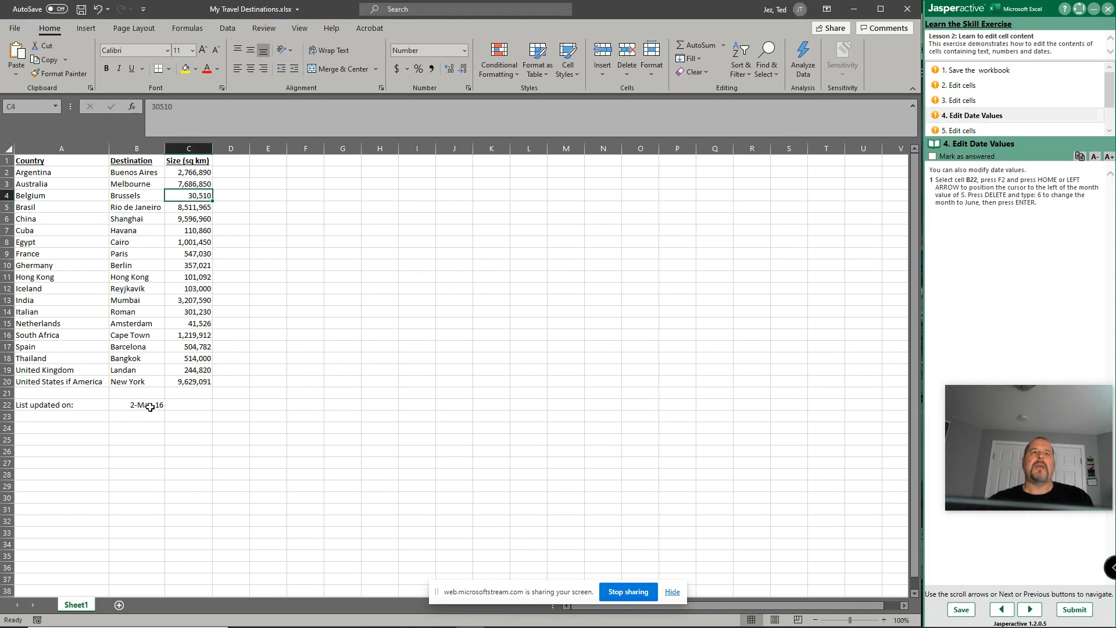
click(136, 405)
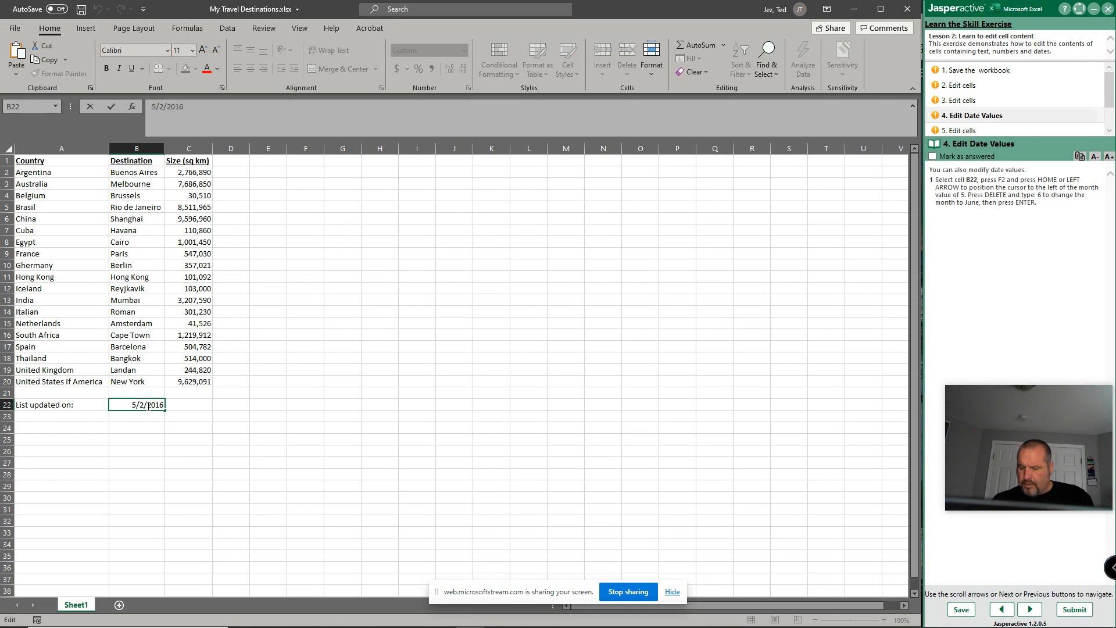
key(Delete)
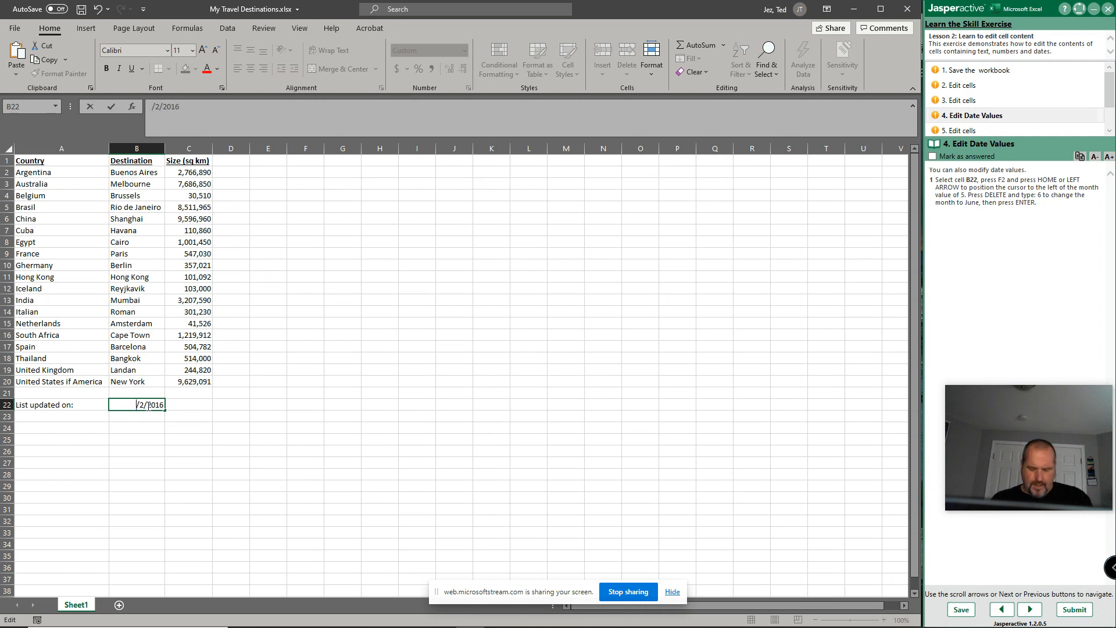
text(6)
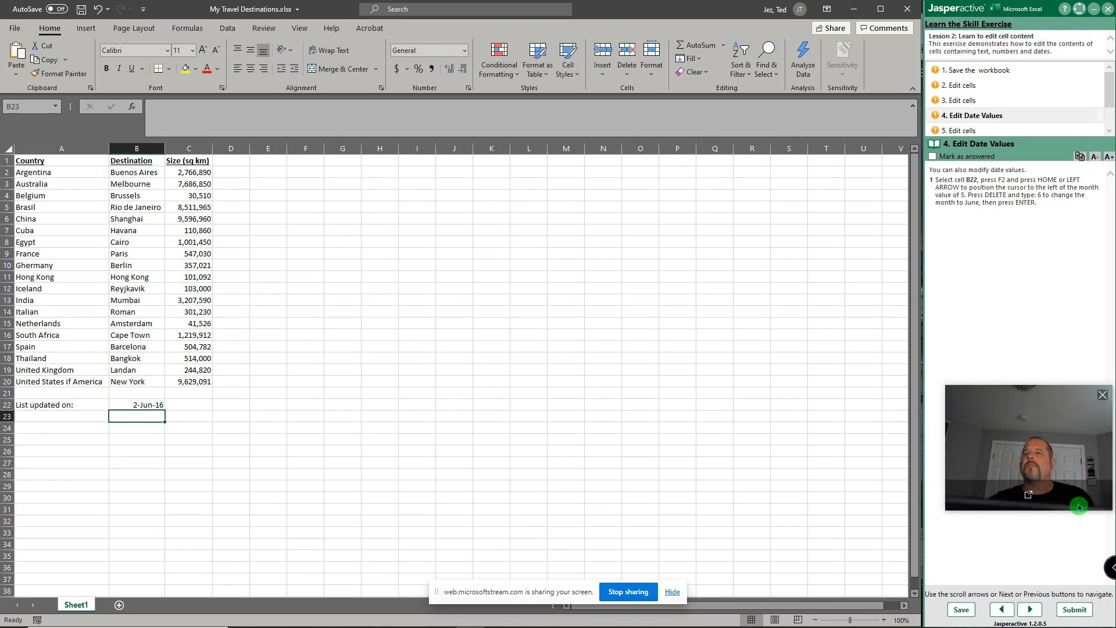
click(1029, 609)
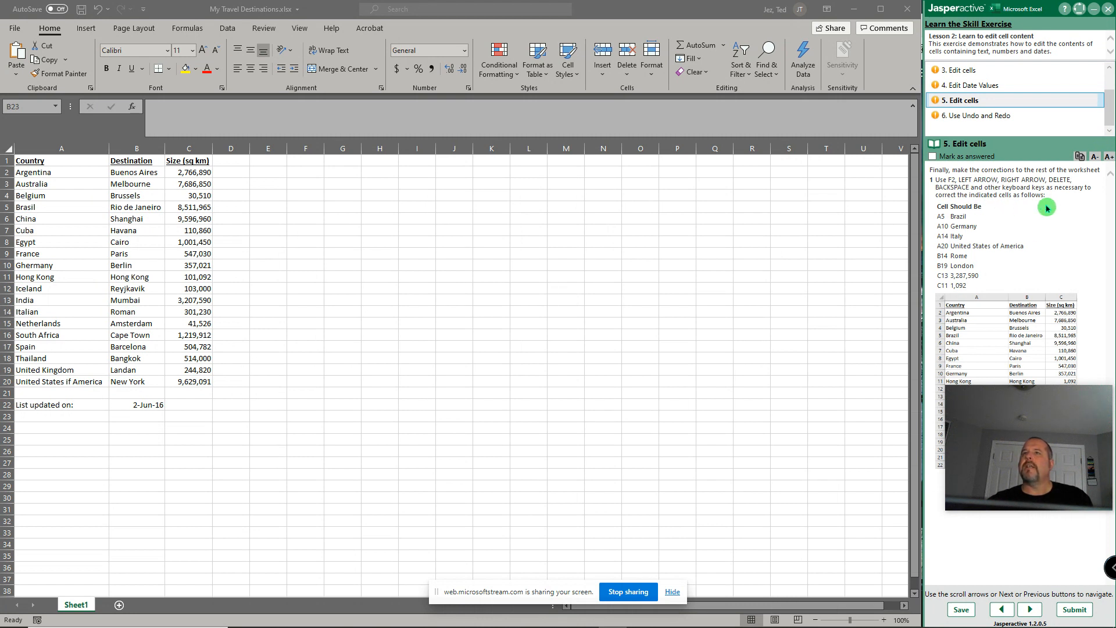
mouse_move(1075, 206)
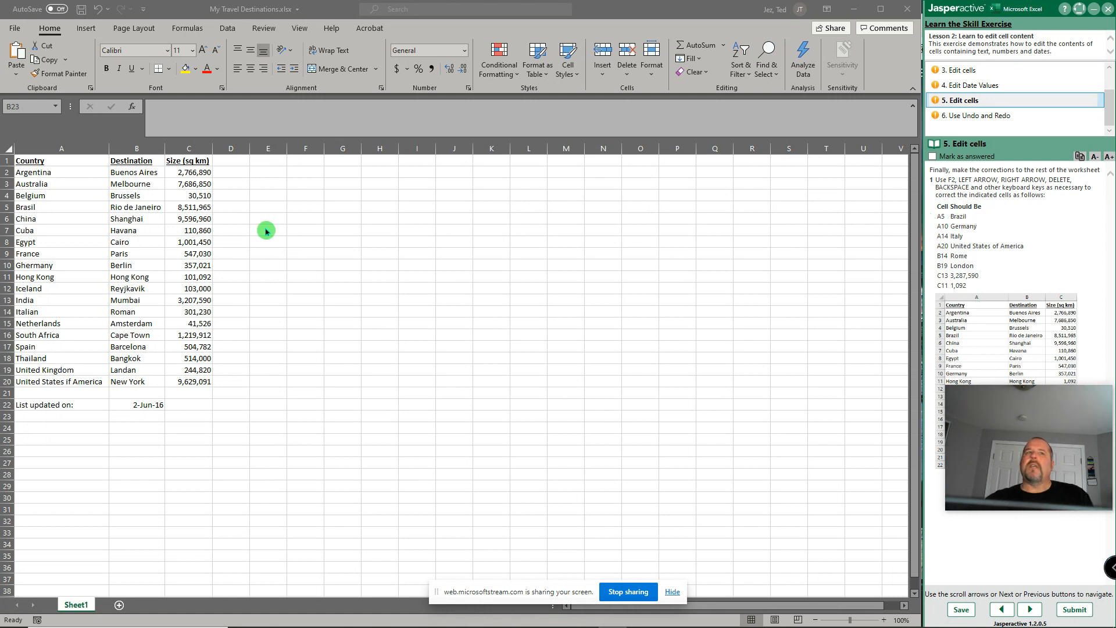
Step: Respell A5, A10, A14 and A20 as Brazil, Germany, Italy and United States of America
click(61, 207)
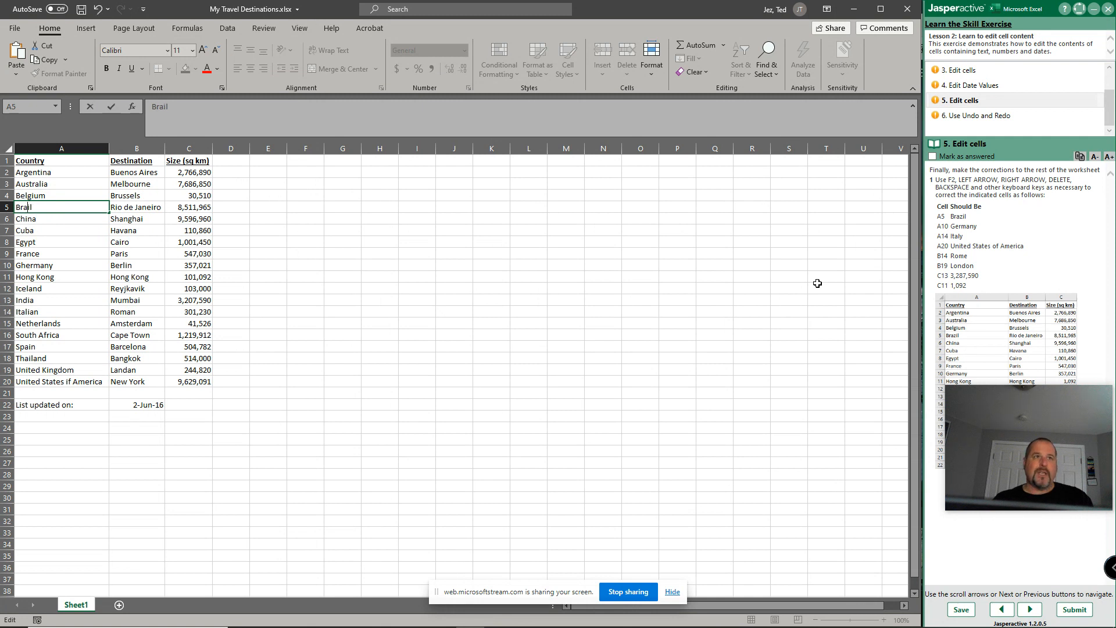
text(Brazil)
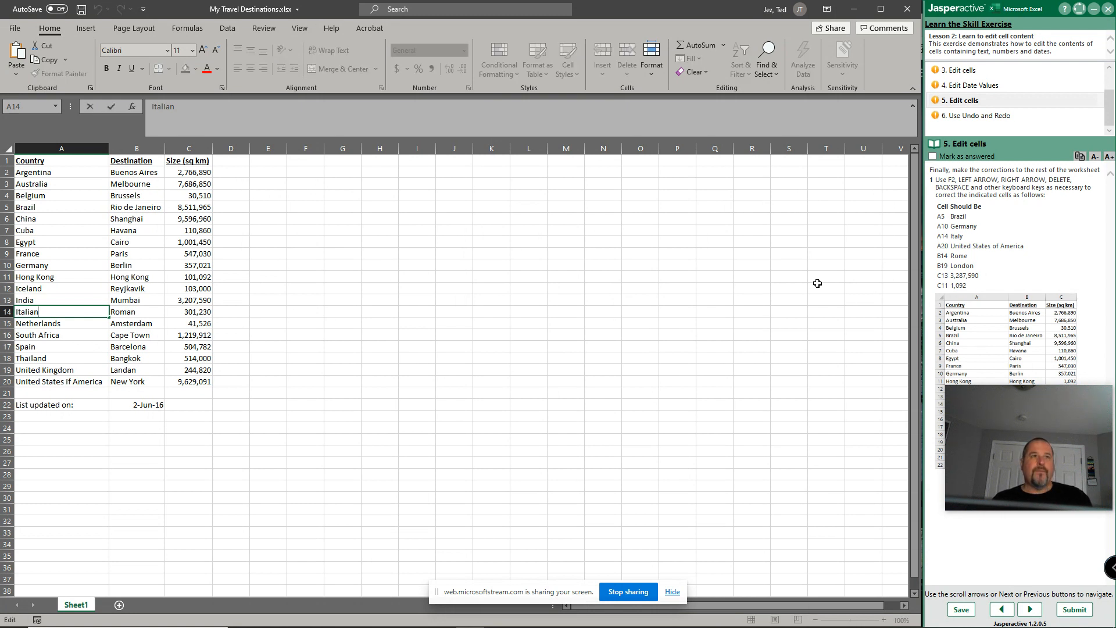
key(Backspace)
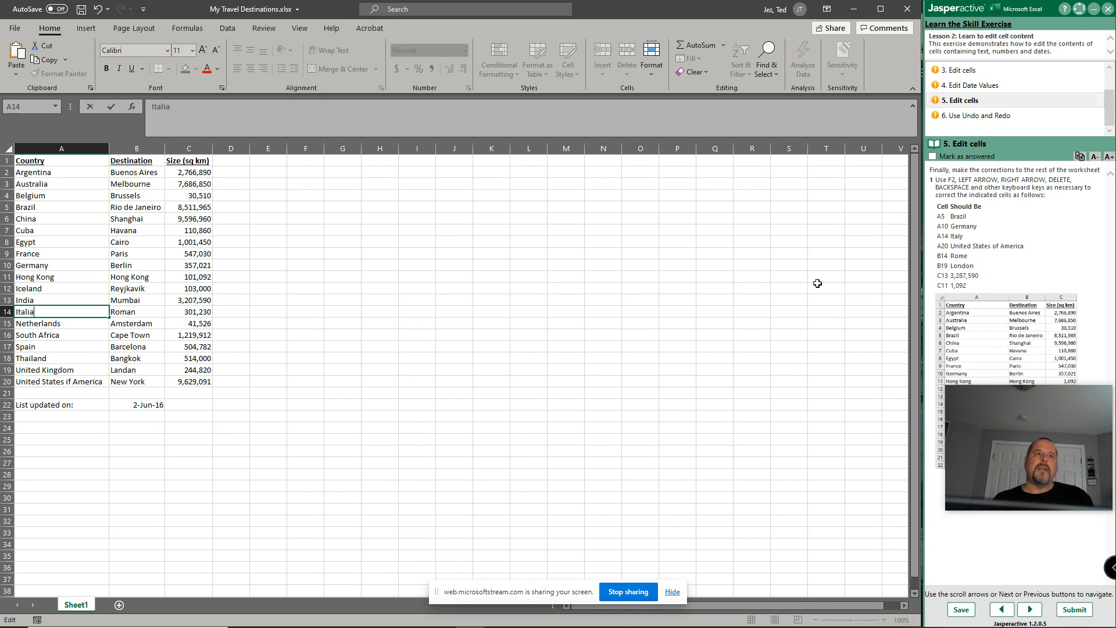
key(backspace)
text(y)
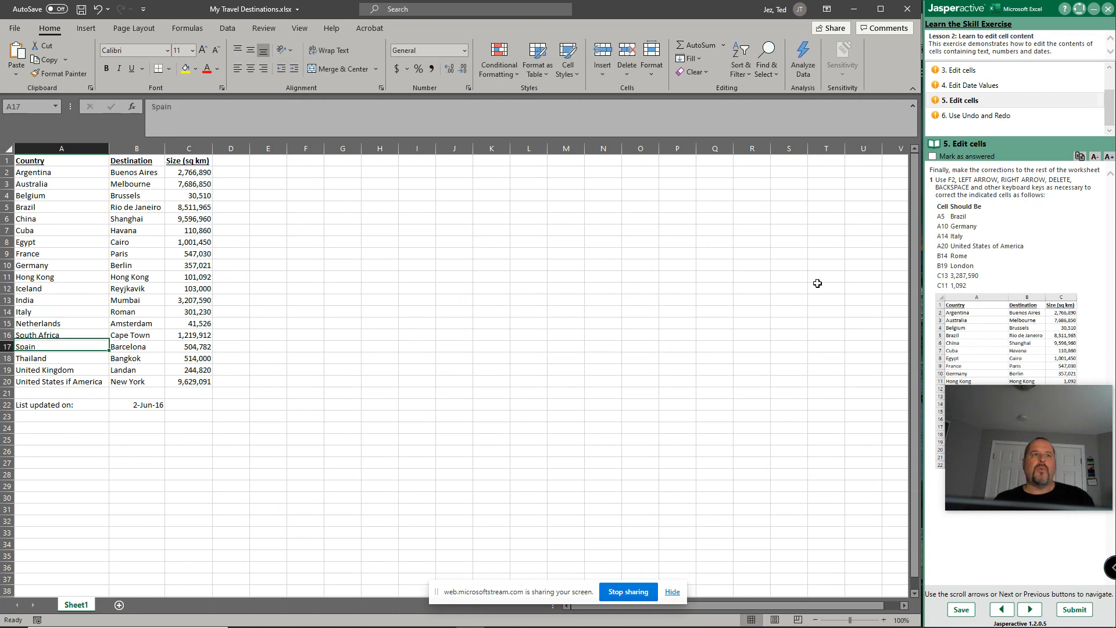
click(59, 380)
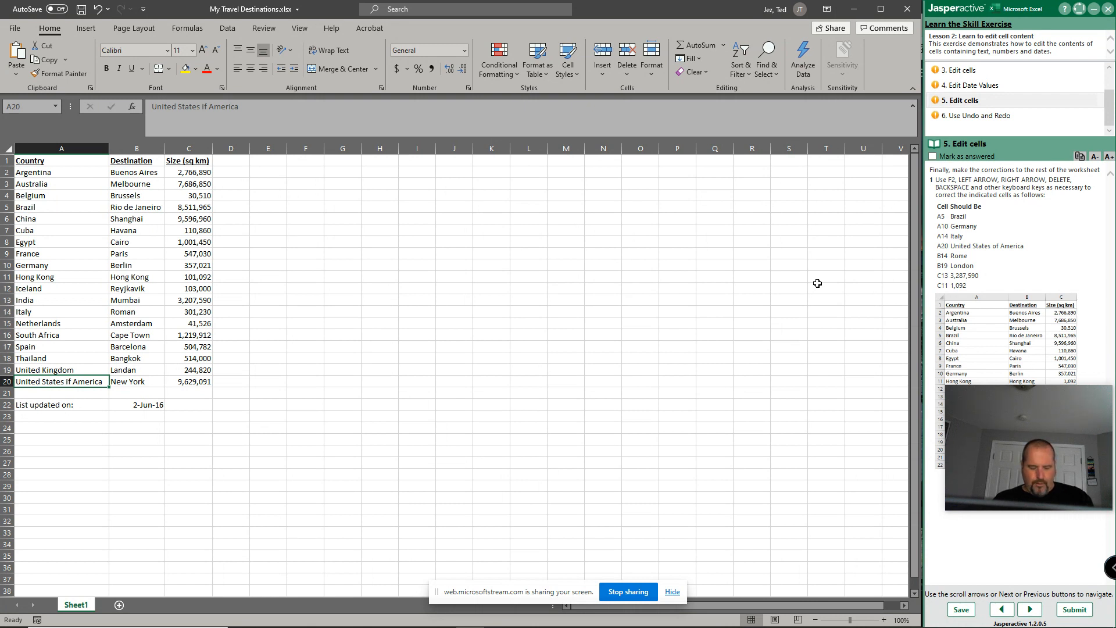
double_click(61, 380)
text(o)
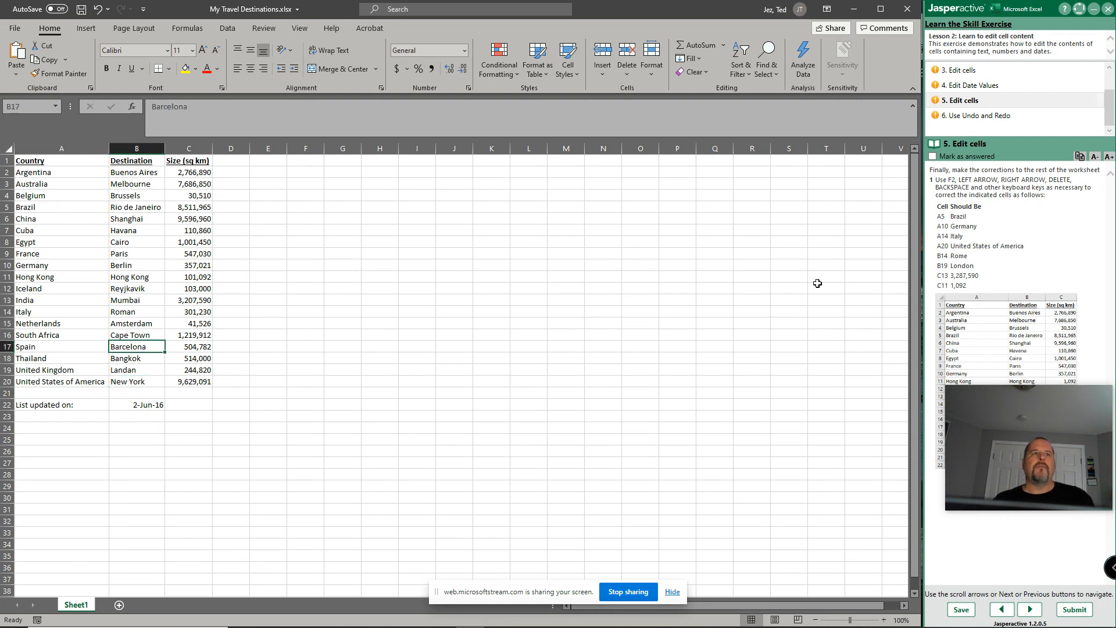
Step: Change B14 from Roman to Rome and B19 from Landan to London
click(136, 312)
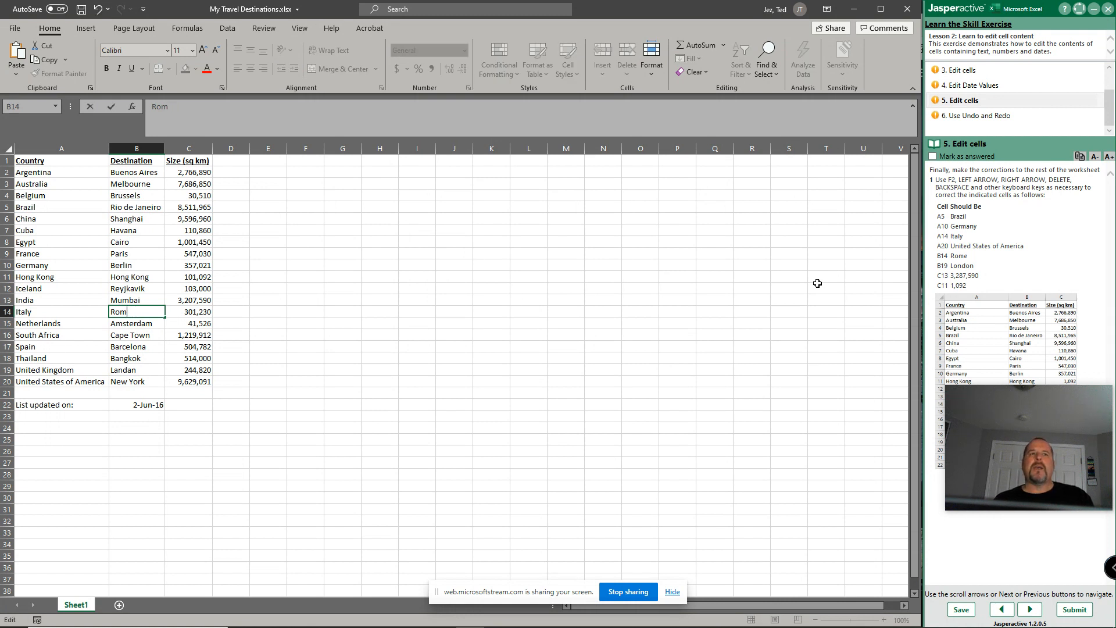
text(e)
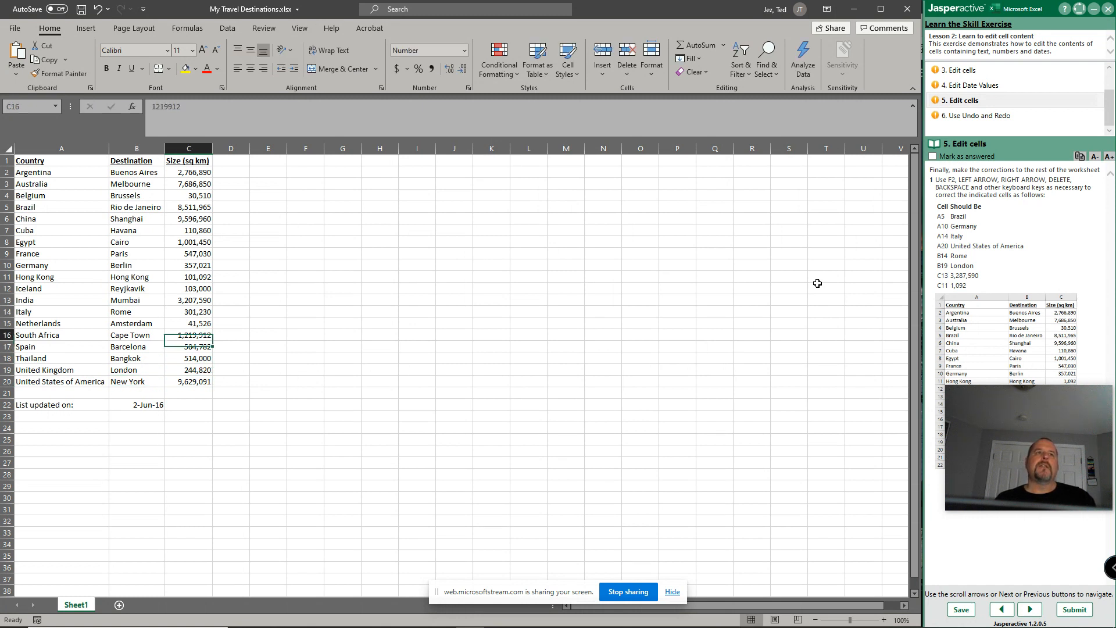
Step: Fix India's area in C13 to 3,287,590 and Hong Kong's in C11 to 1,092
click(188, 300)
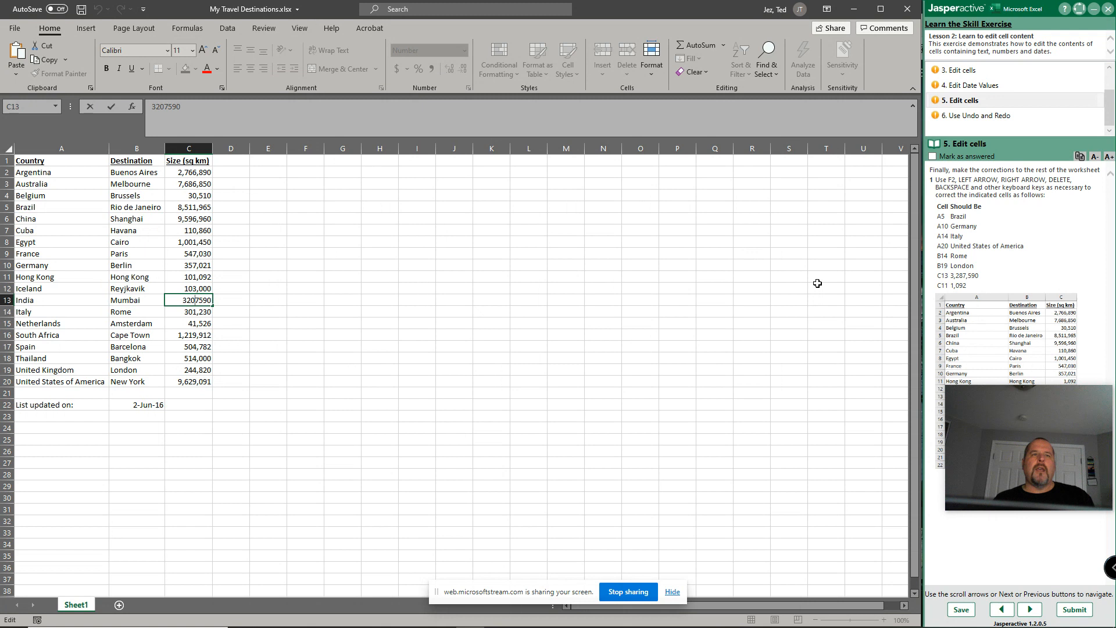
key(Backspace)
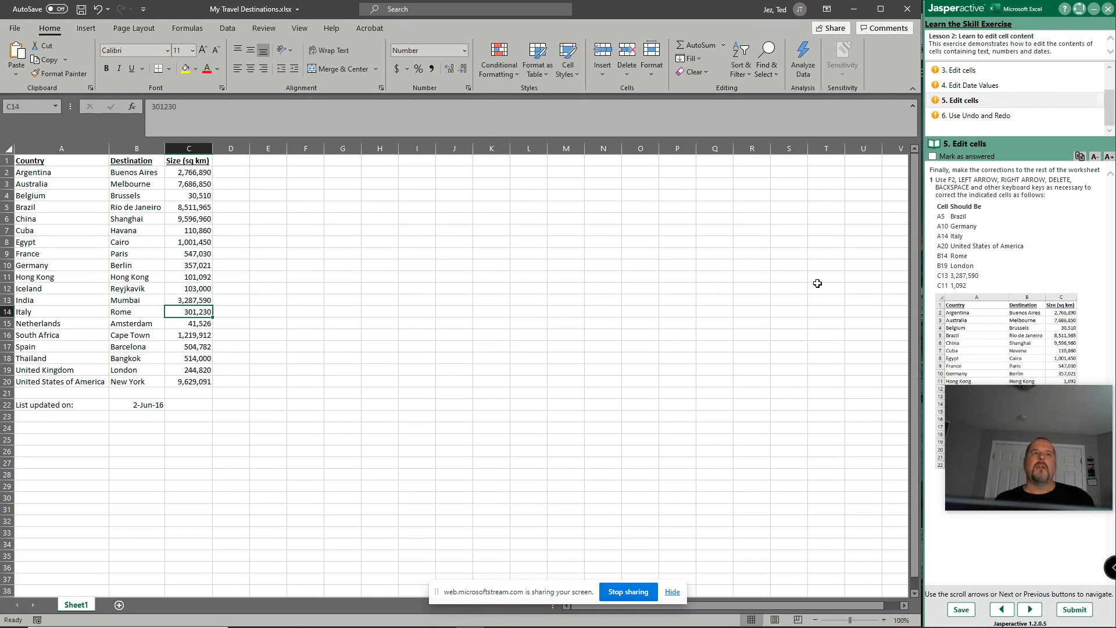
click(188, 276)
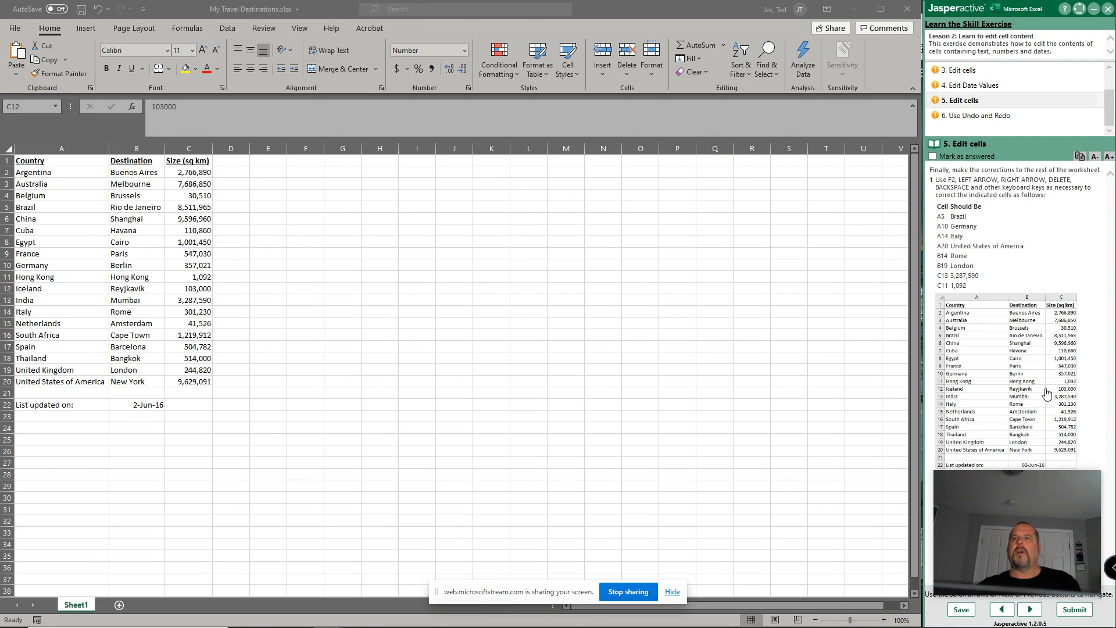
click(1031, 610)
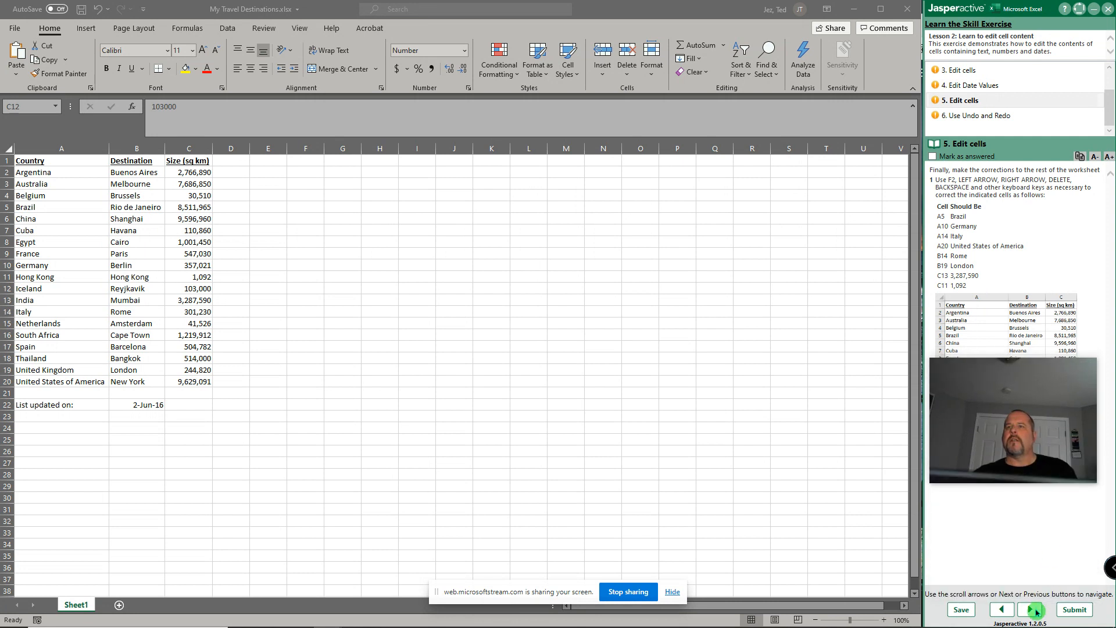
Step: Undo and redo Hong Kong's area change, keeping 1,092, then submit the results
click(1030, 610)
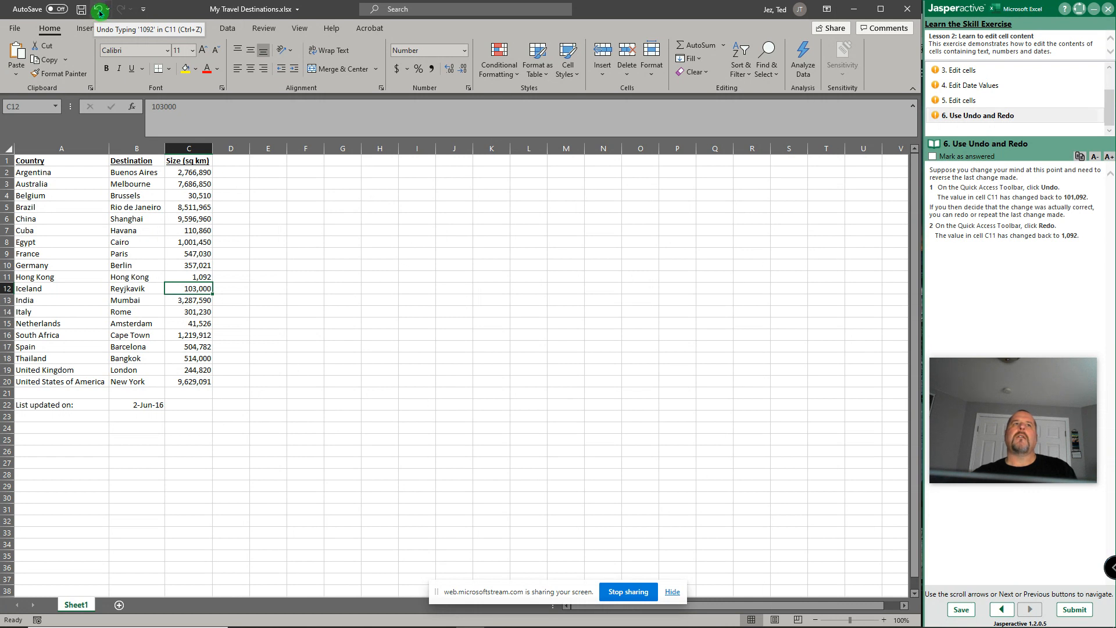
click(99, 8)
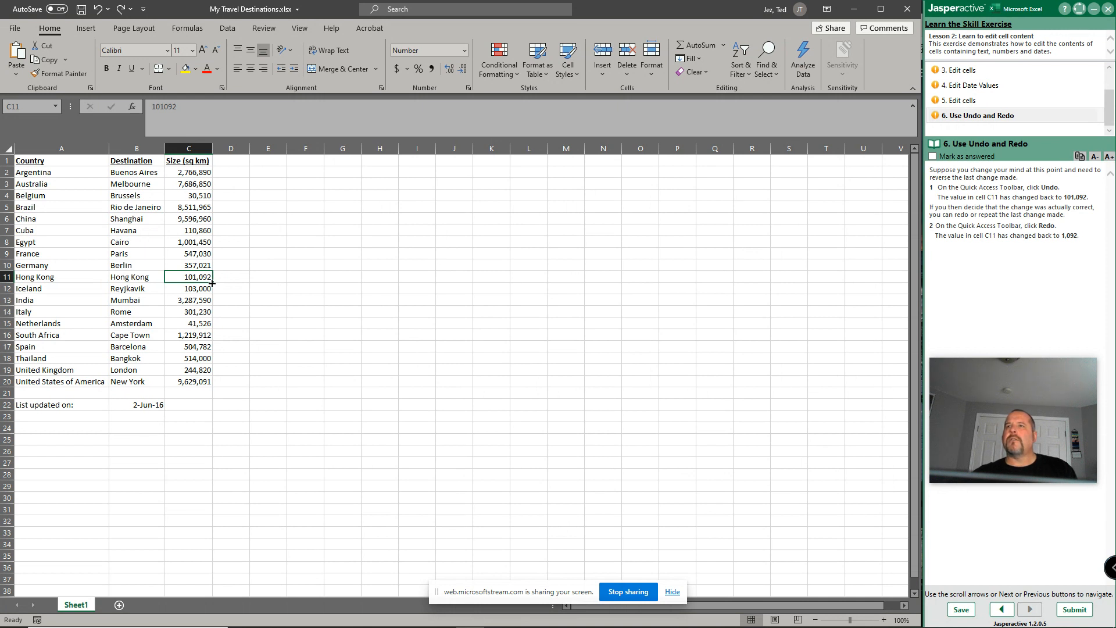
click(123, 12)
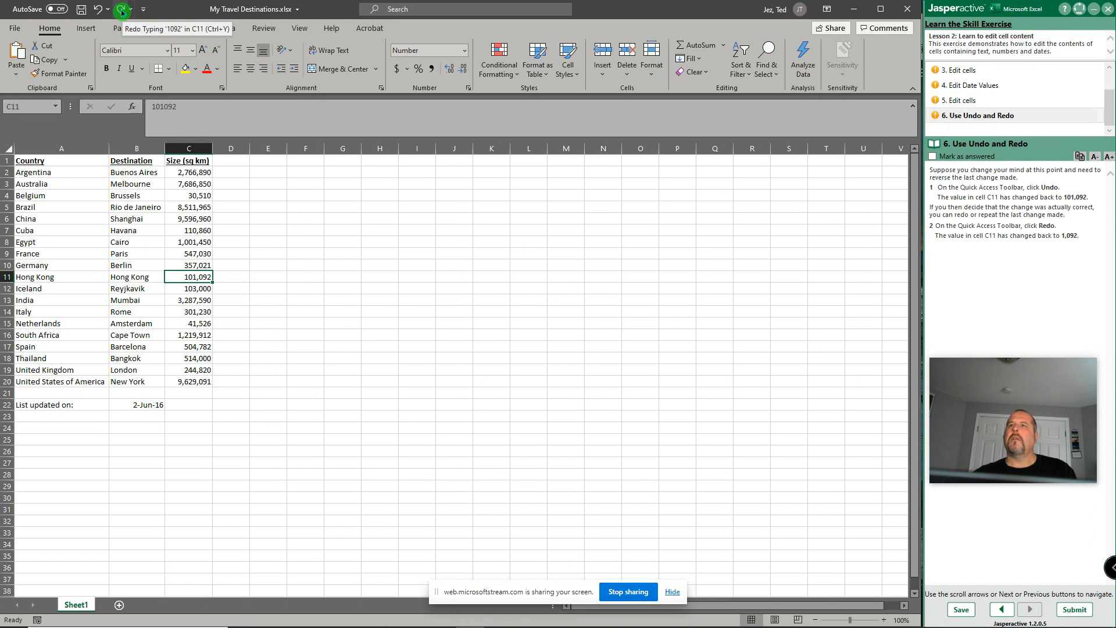
click(123, 9)
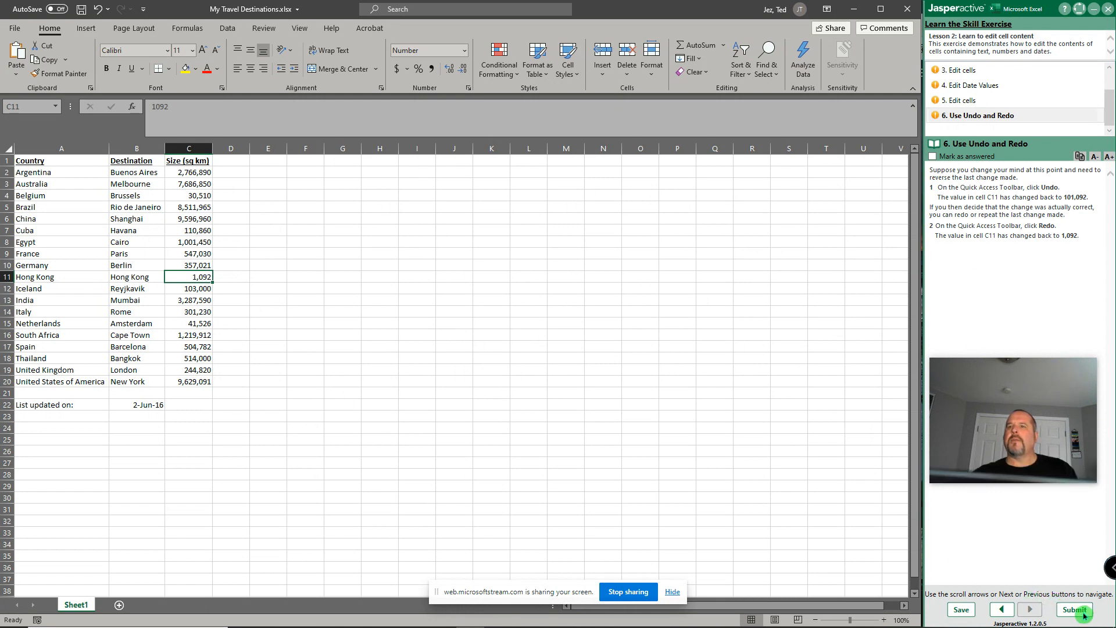
click(1074, 609)
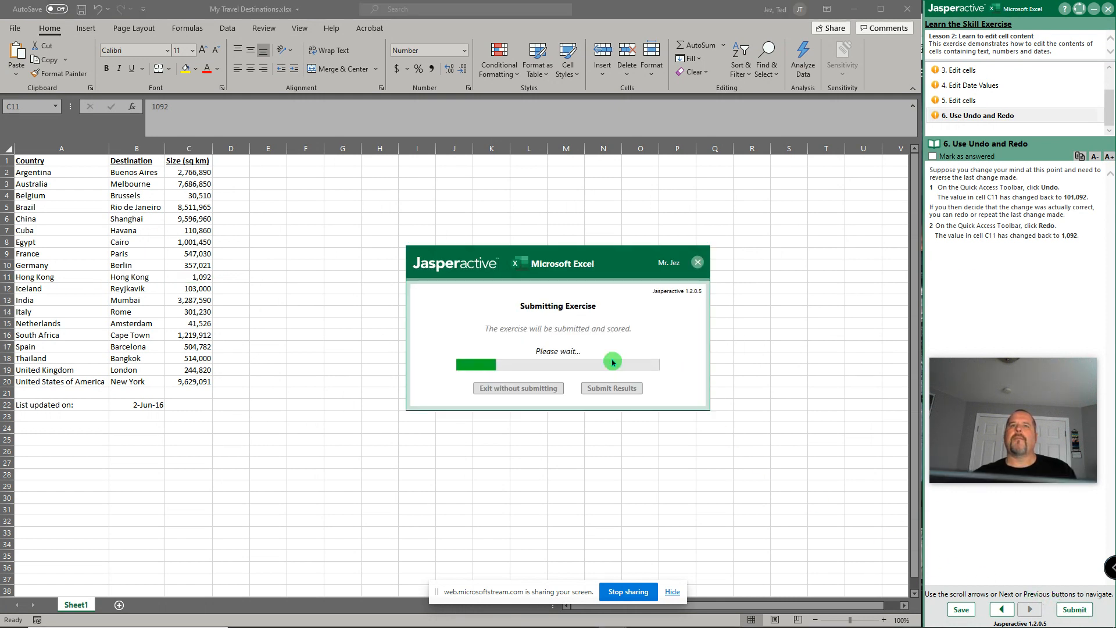
click(611, 387)
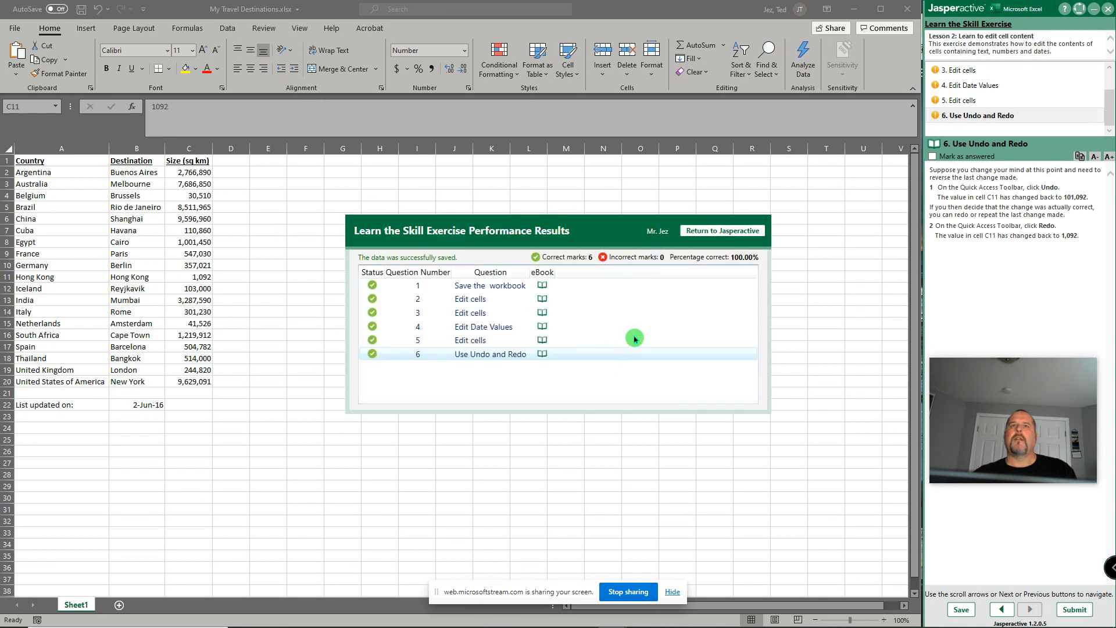